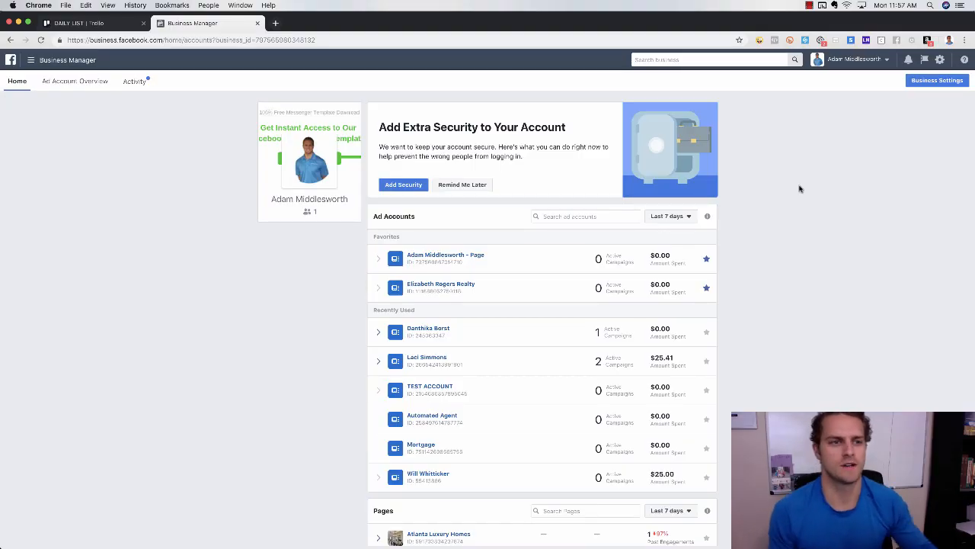
mouse_move(814, 183)
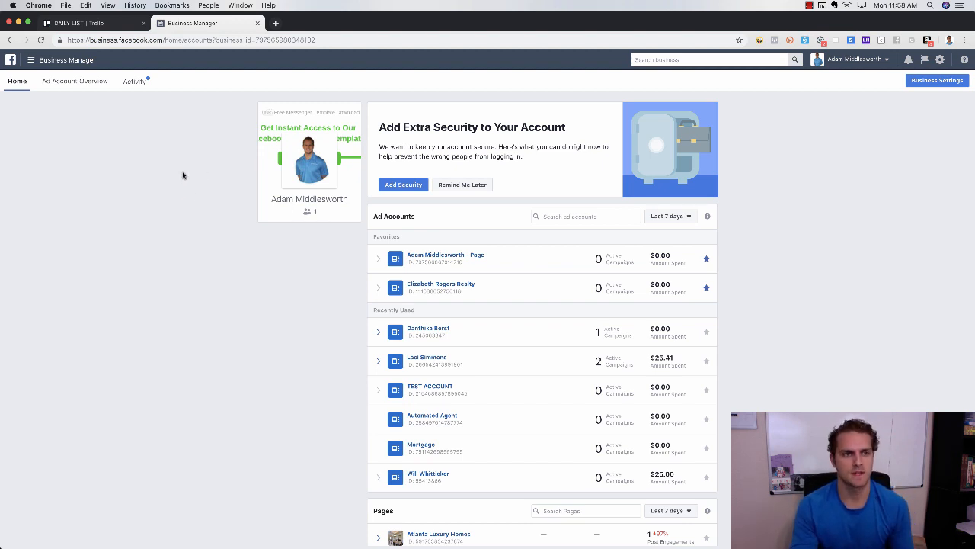
mouse_move(181, 174)
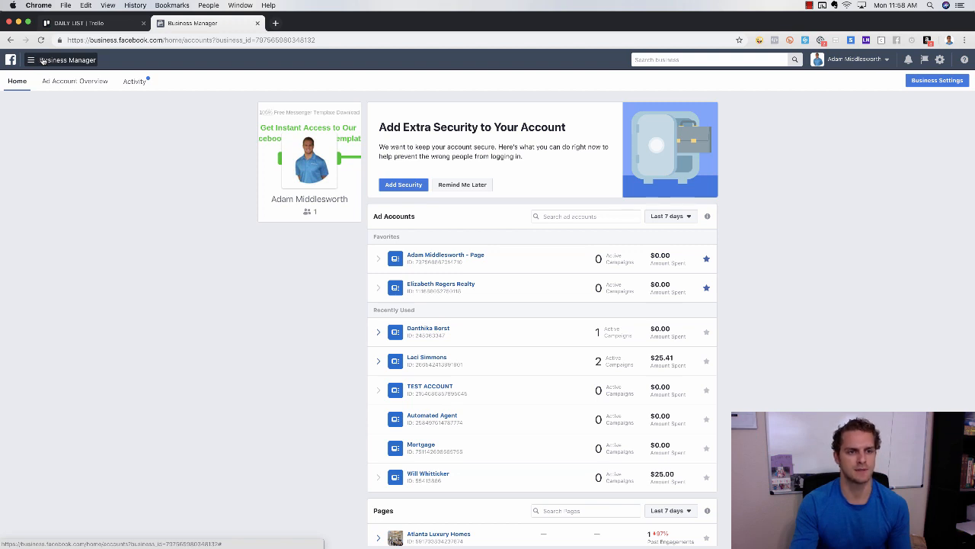
- Reach the Audiences assets via the business tools menu and All Tools
left_click(30, 59)
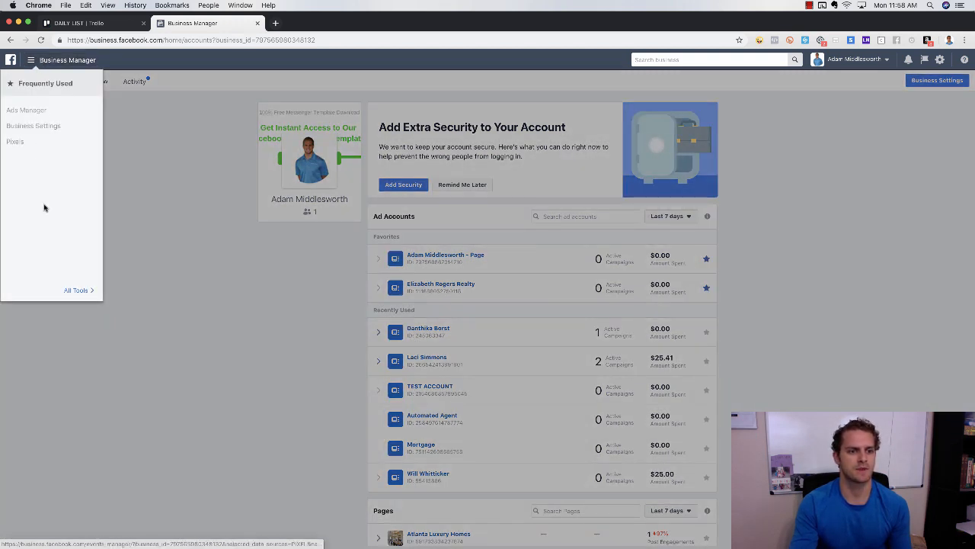
left_click(76, 290)
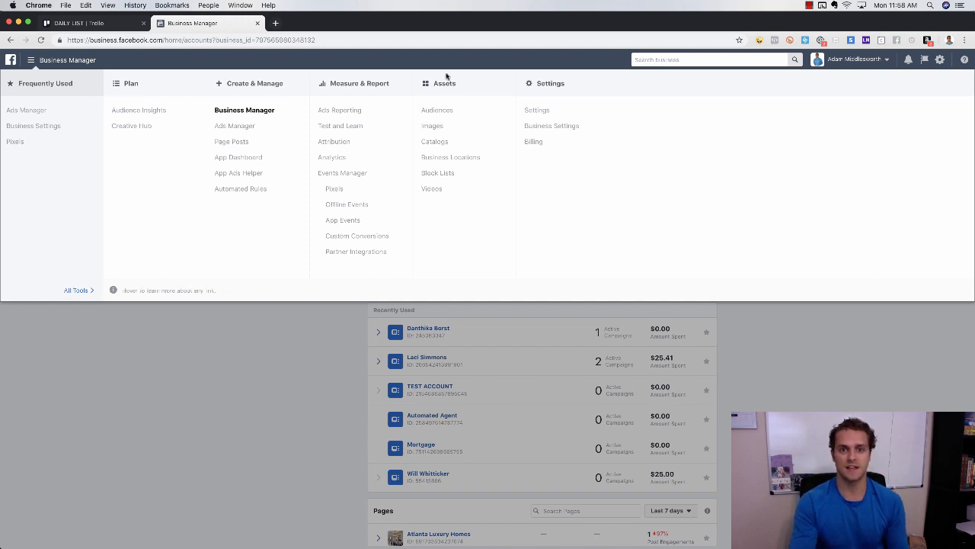
mouse_move(437, 110)
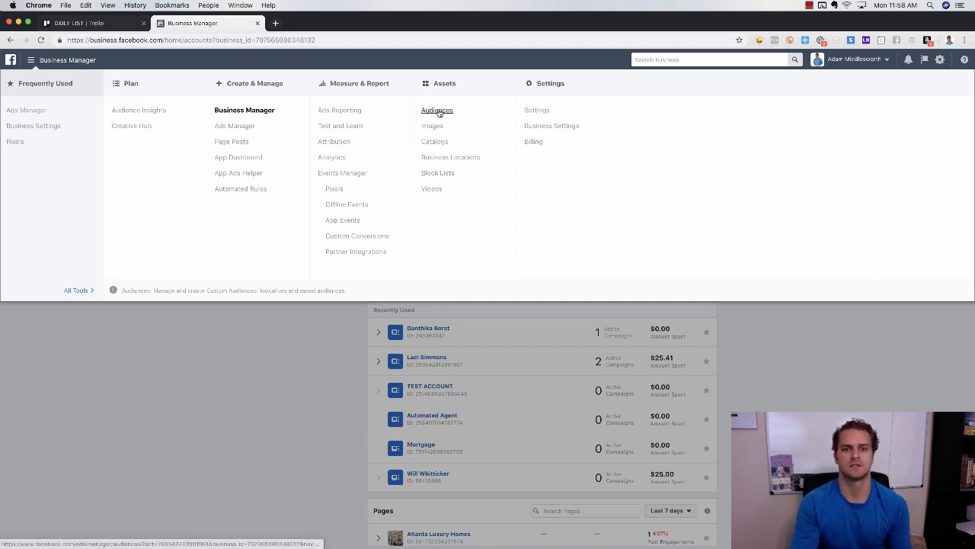
left_click(436, 110)
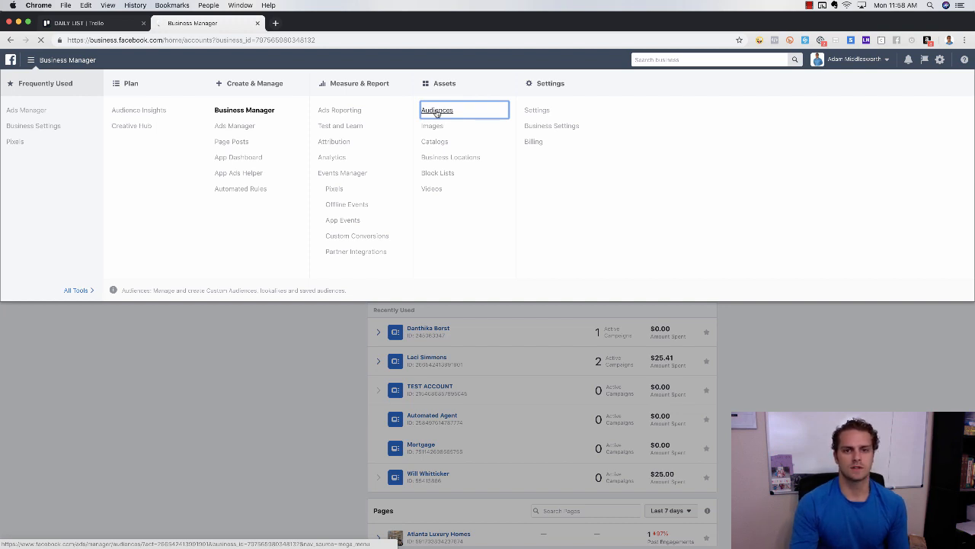
left_click(435, 110)
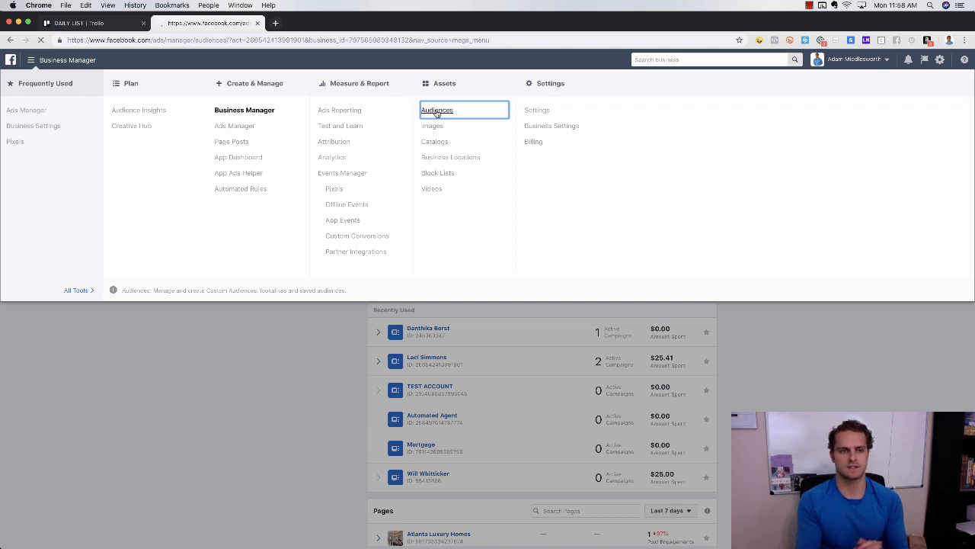
left_click(436, 110)
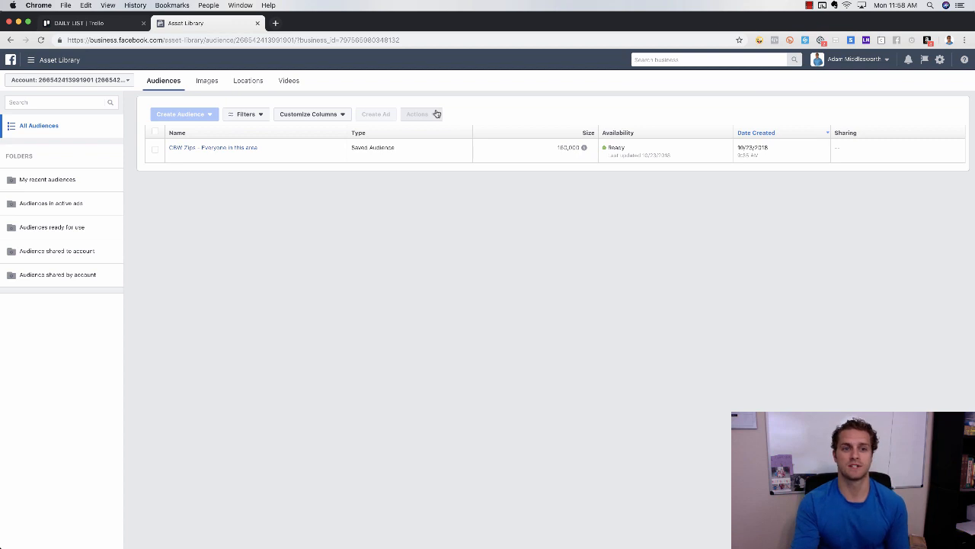
- Switch the Asset Library account dropdown to TEST ACCOUNT
left_click(69, 79)
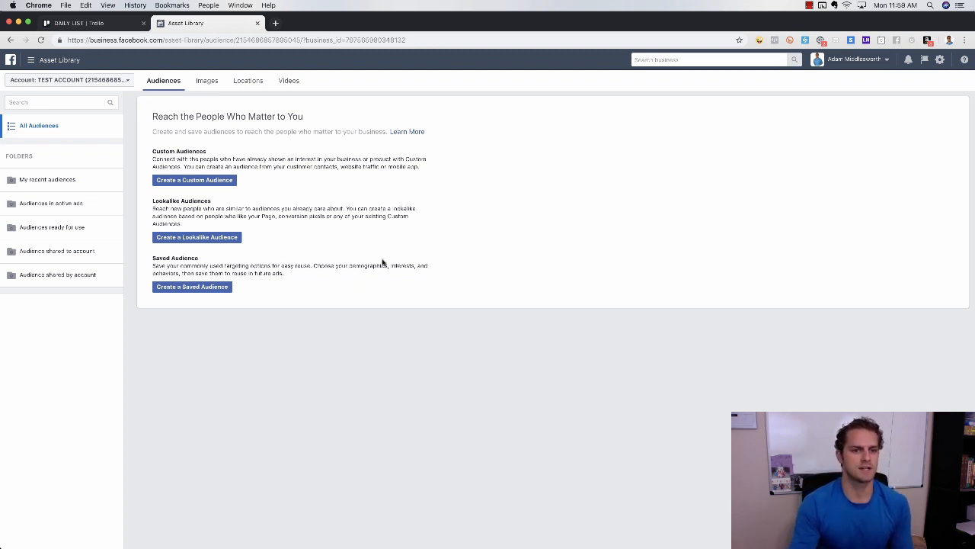
mouse_move(216, 192)
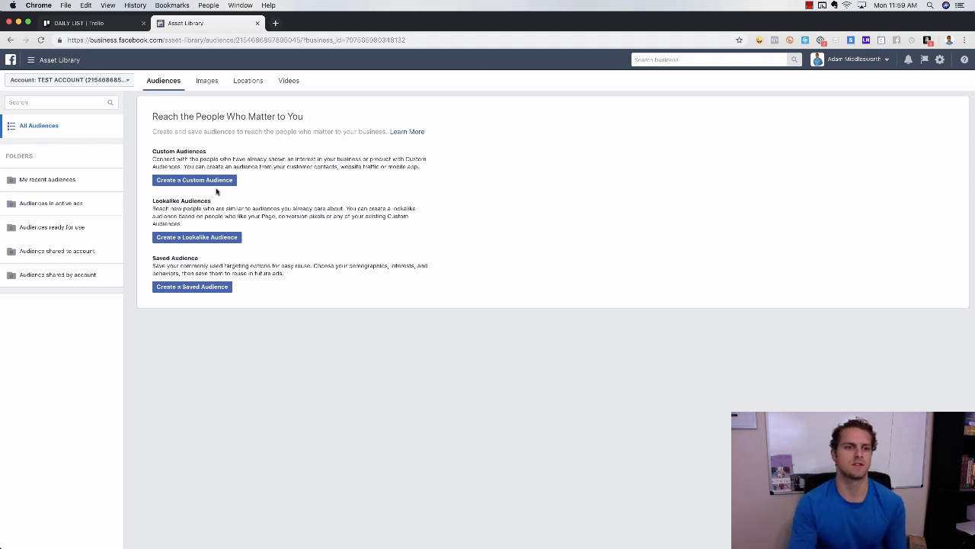
mouse_move(268, 201)
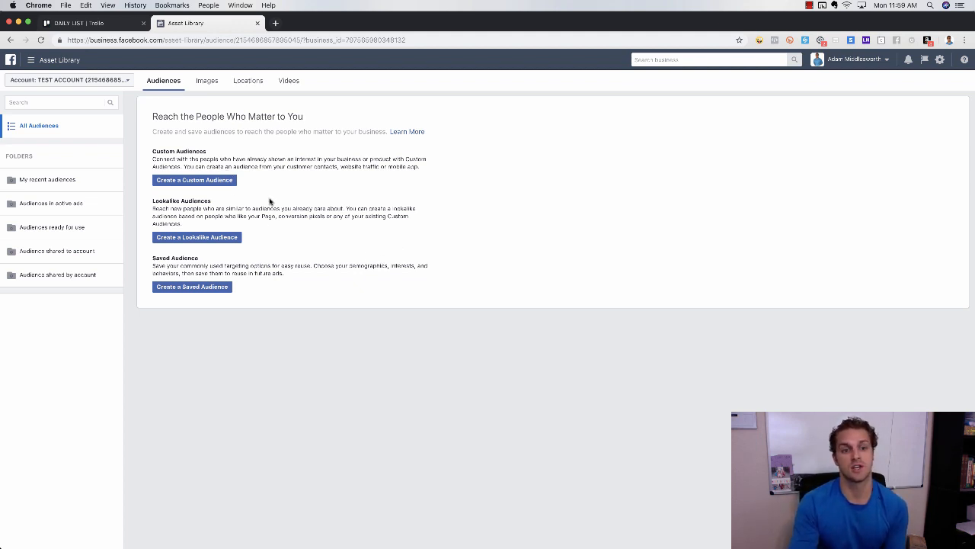
mouse_move(241, 222)
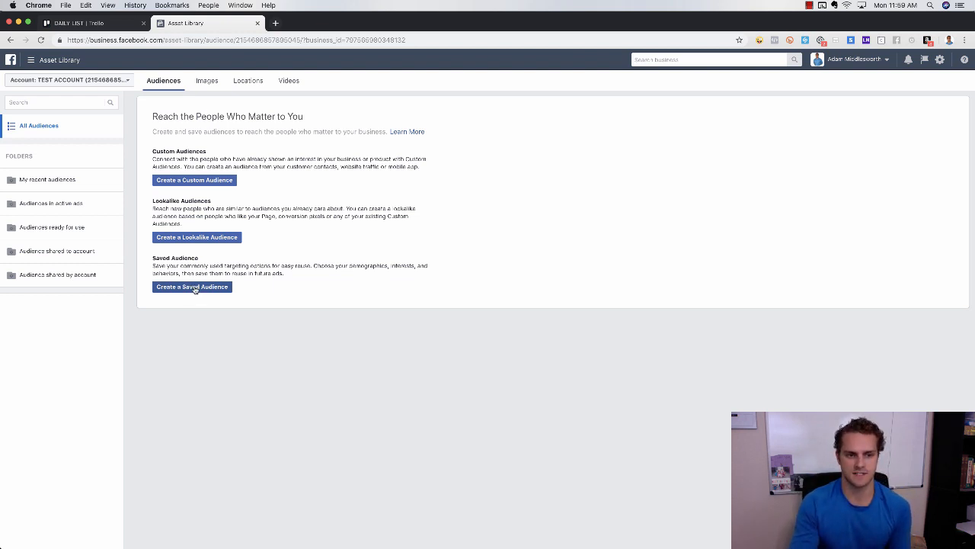
- Start a new saved audience and name it for Dallas first-time home buyers
left_click(192, 286)
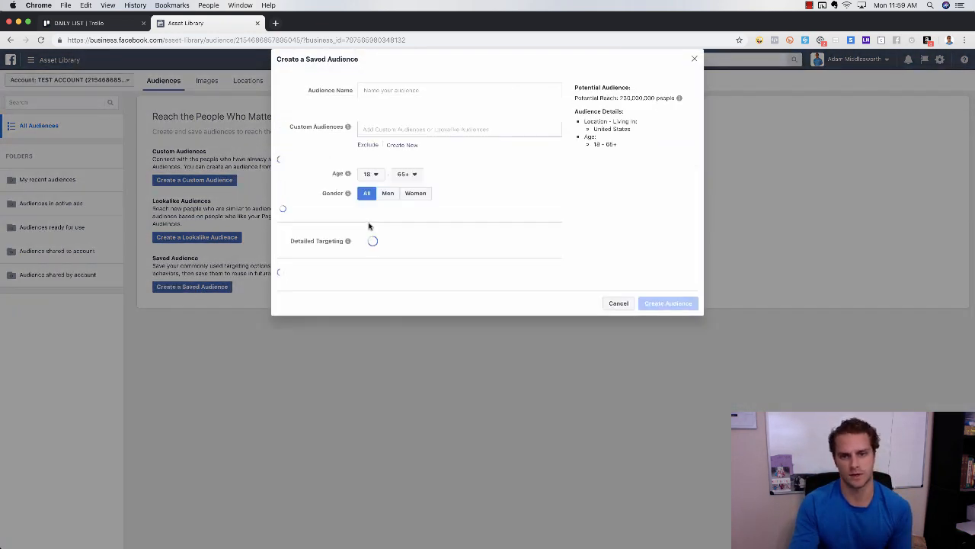
left_click(461, 90)
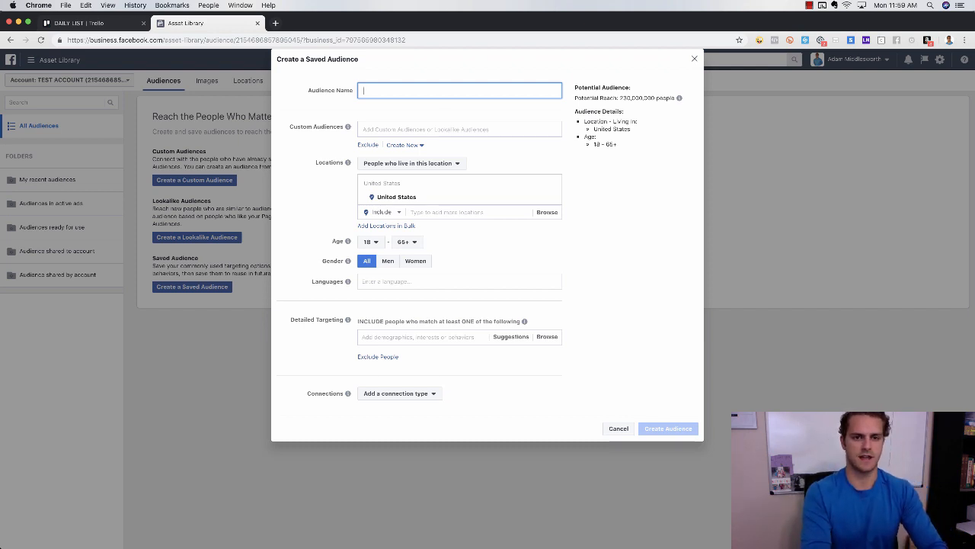
type("dallas 25mi")
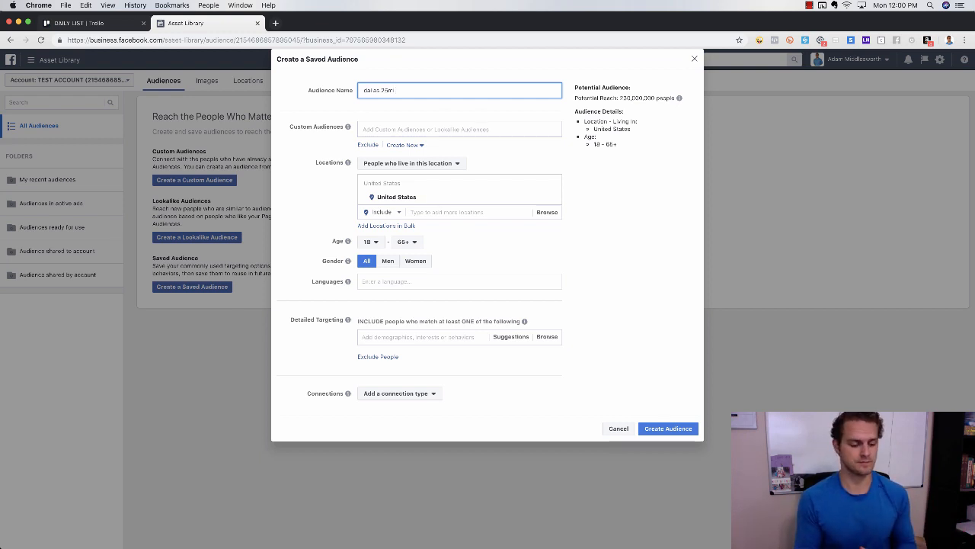
type("first time home bu")
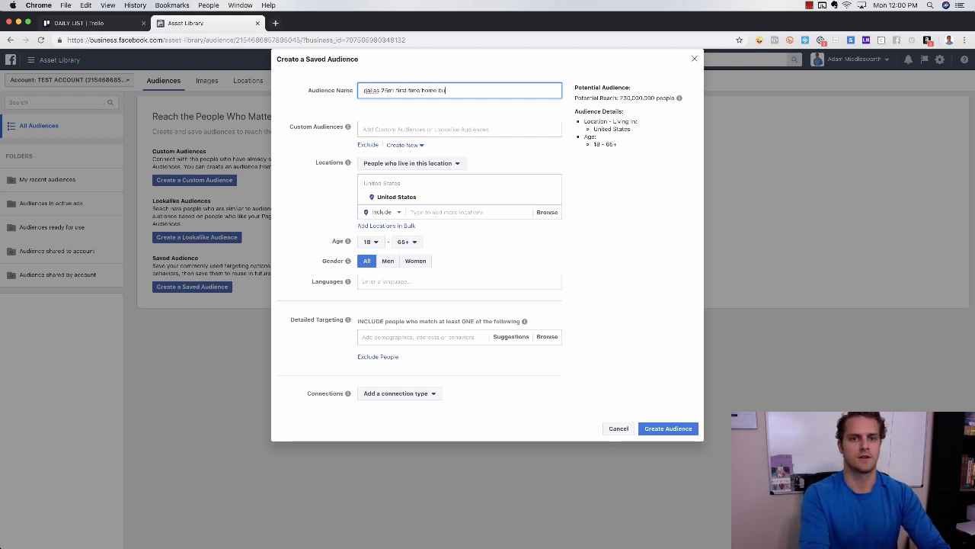
type("yer")
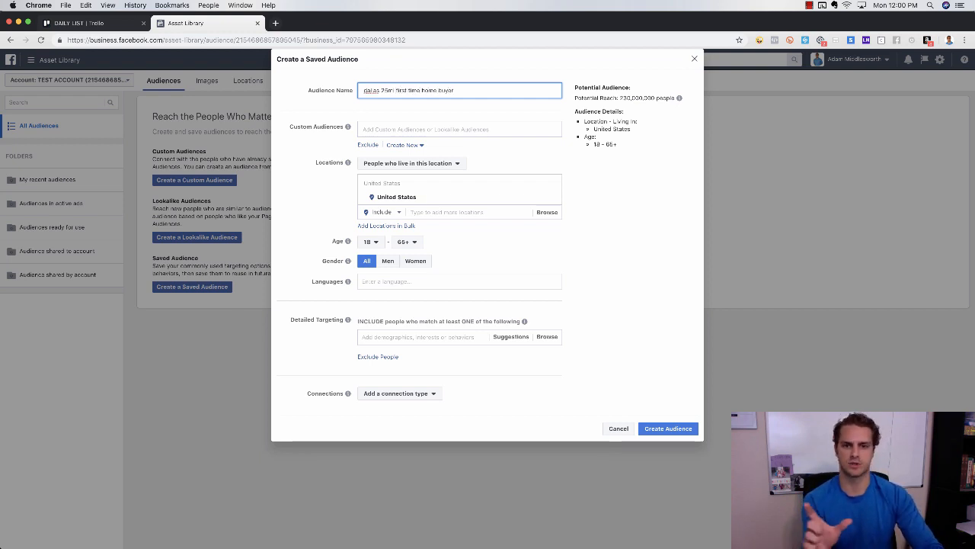
mouse_move(445, 235)
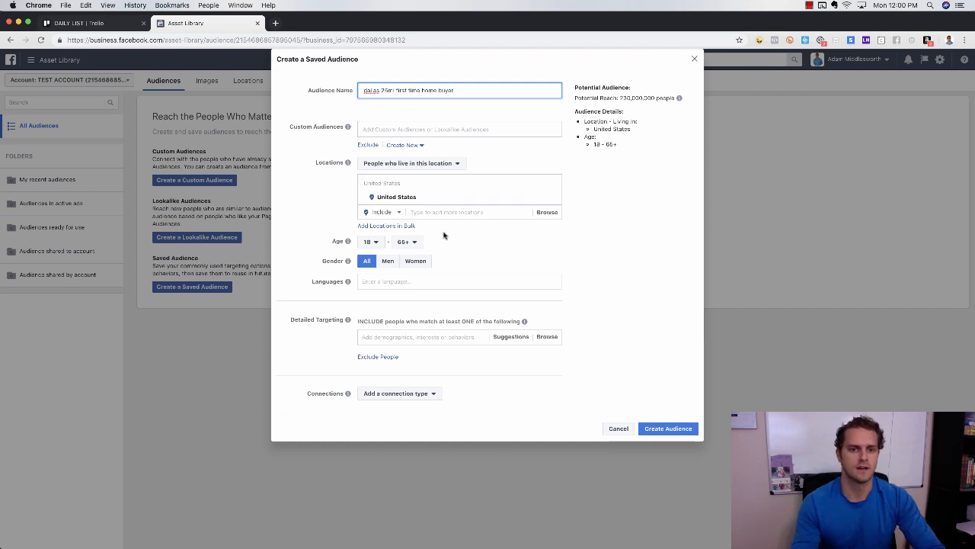
- Target Dallas, Texas, minimum age 27 and English (All) as language
type("da")
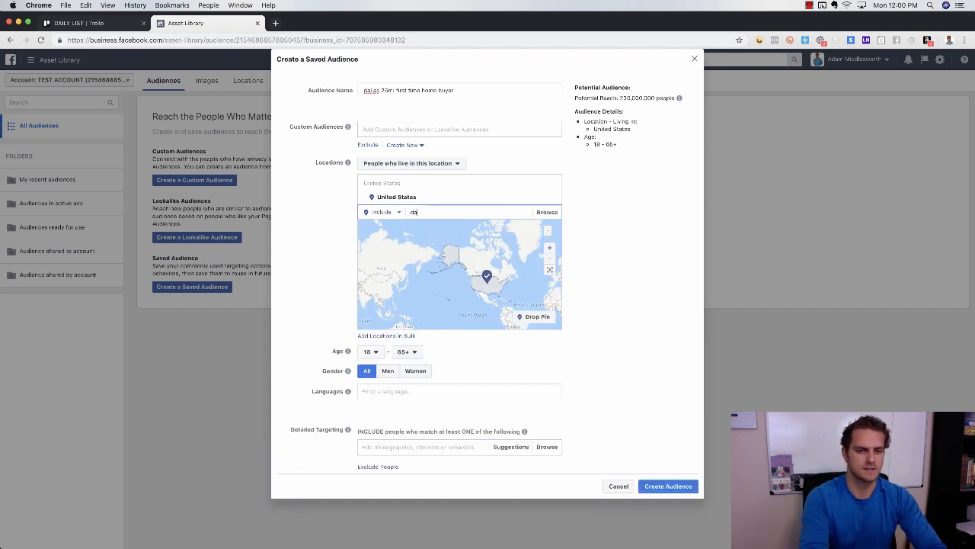
type("da")
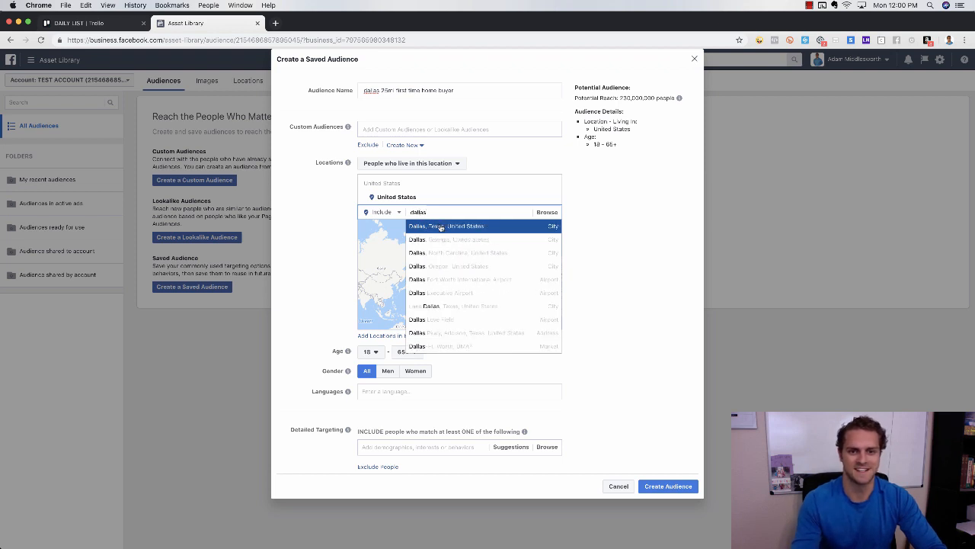
left_click(447, 226)
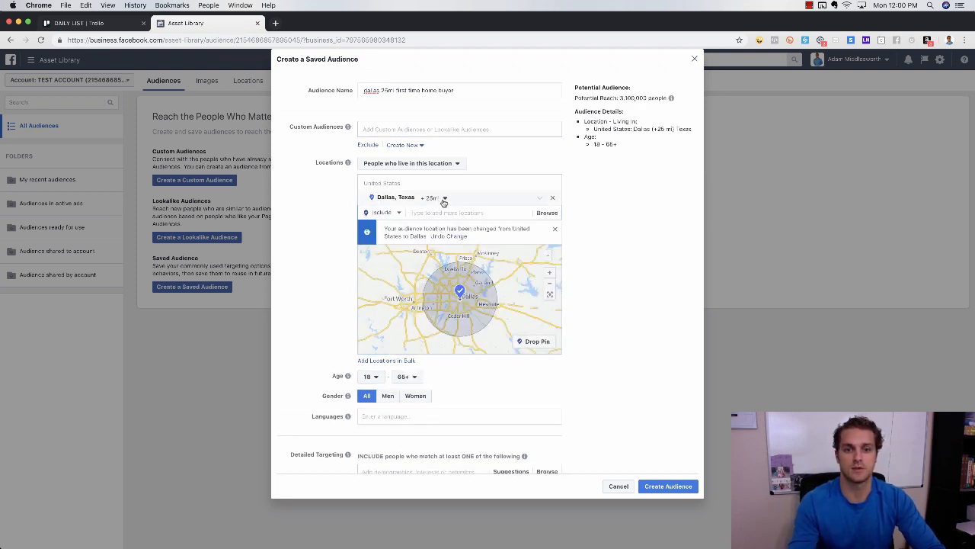
scroll("down", 3)
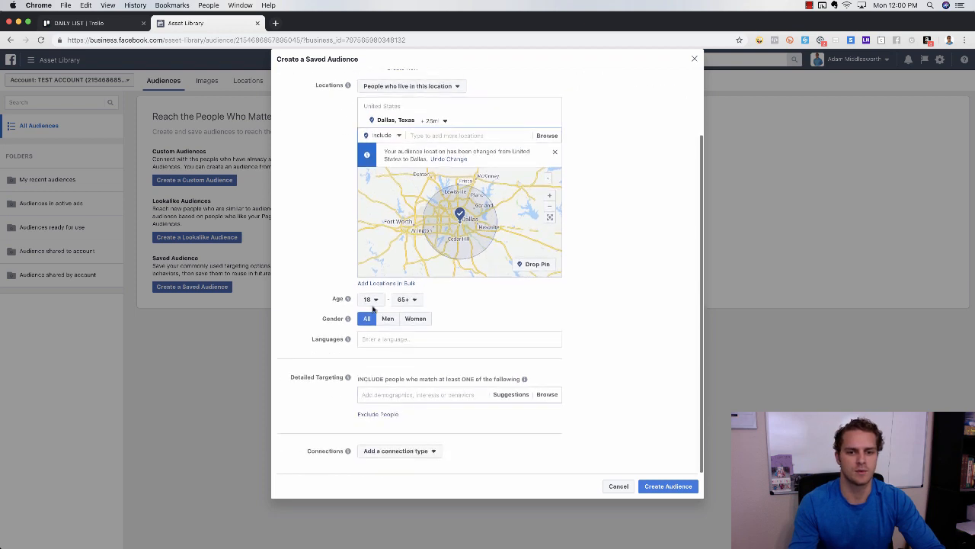
left_click(371, 298)
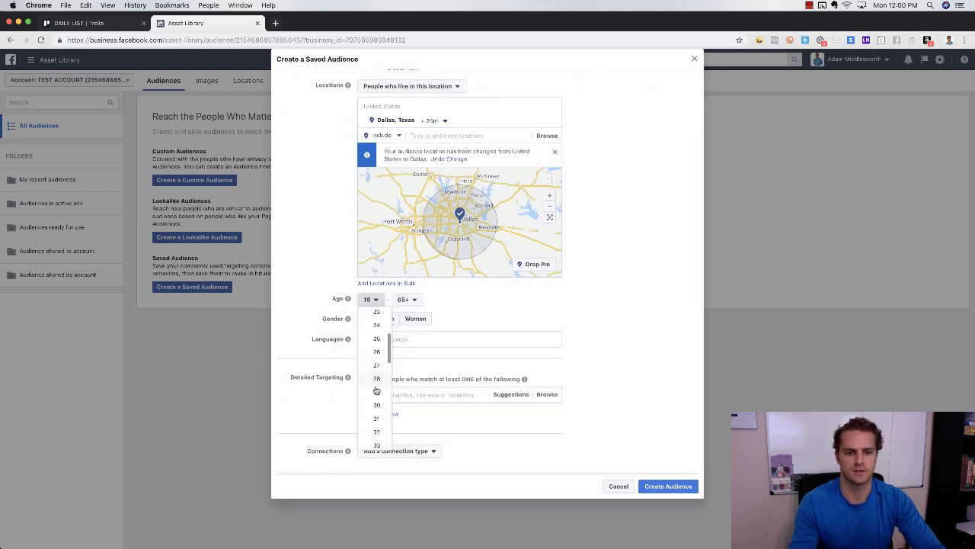
left_click(376, 365)
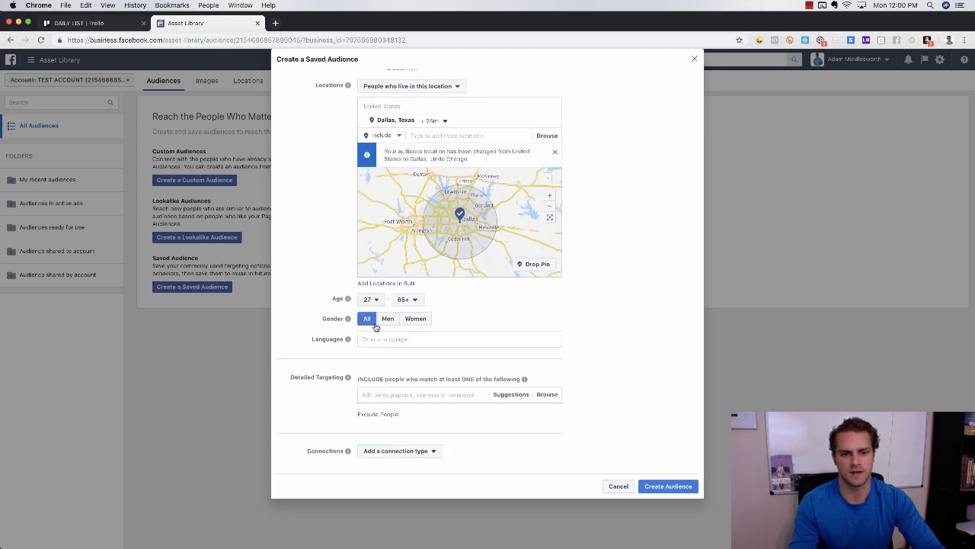
type("en")
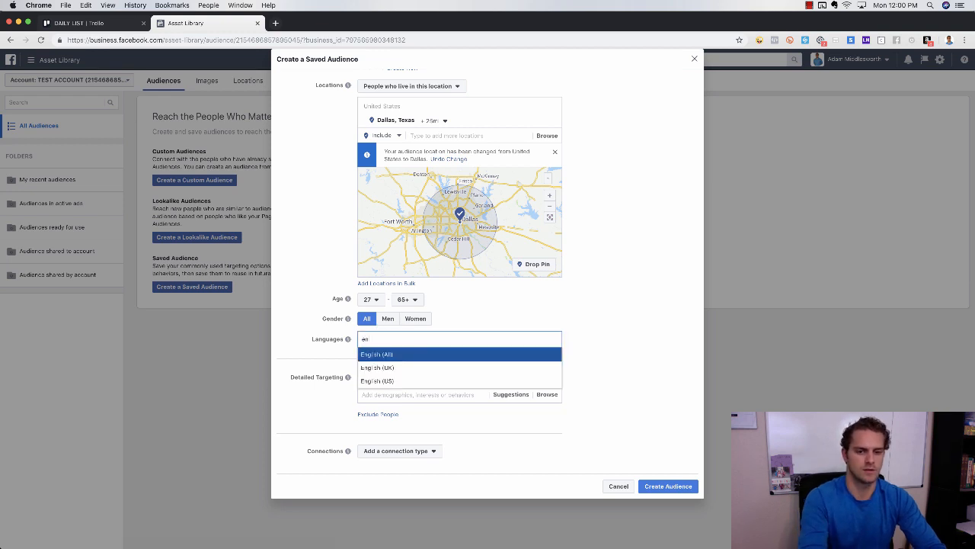
left_click(377, 354)
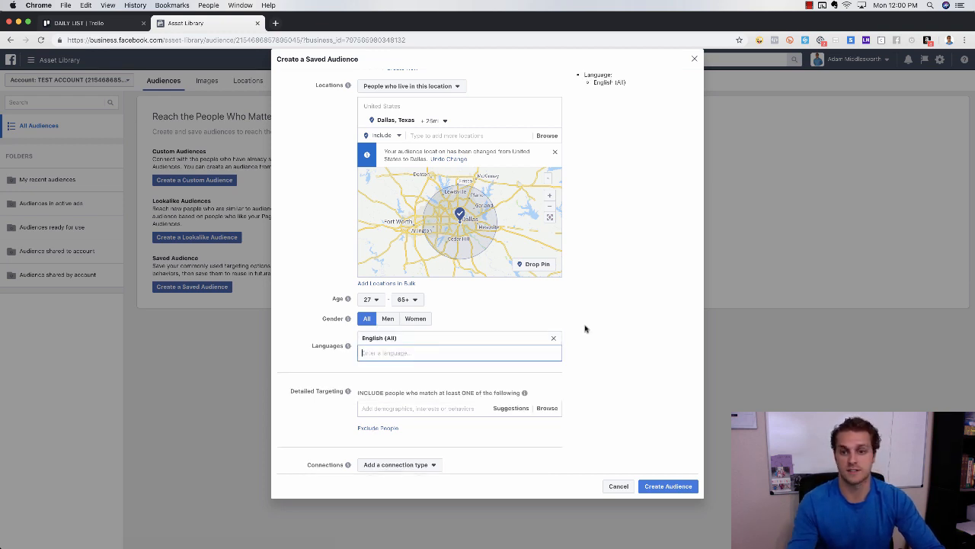
- Add top 10-25% and top 5% household-income ZIP targeting and create the audience
scroll("down", 3)
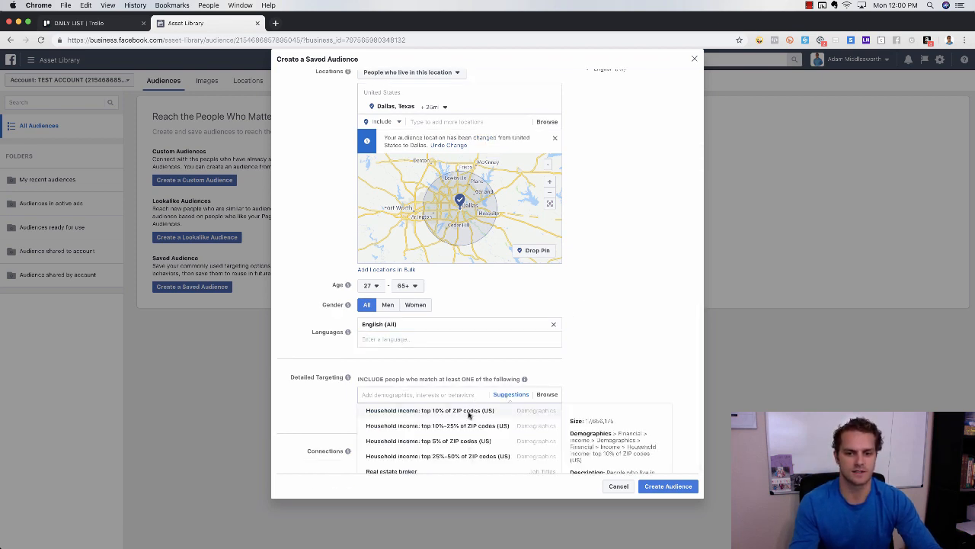
left_click(439, 424)
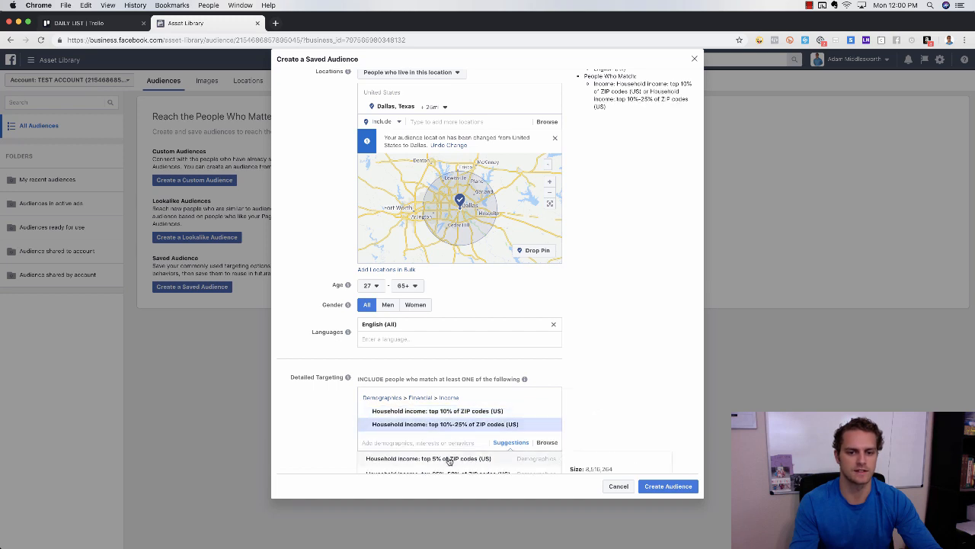
left_click(428, 458)
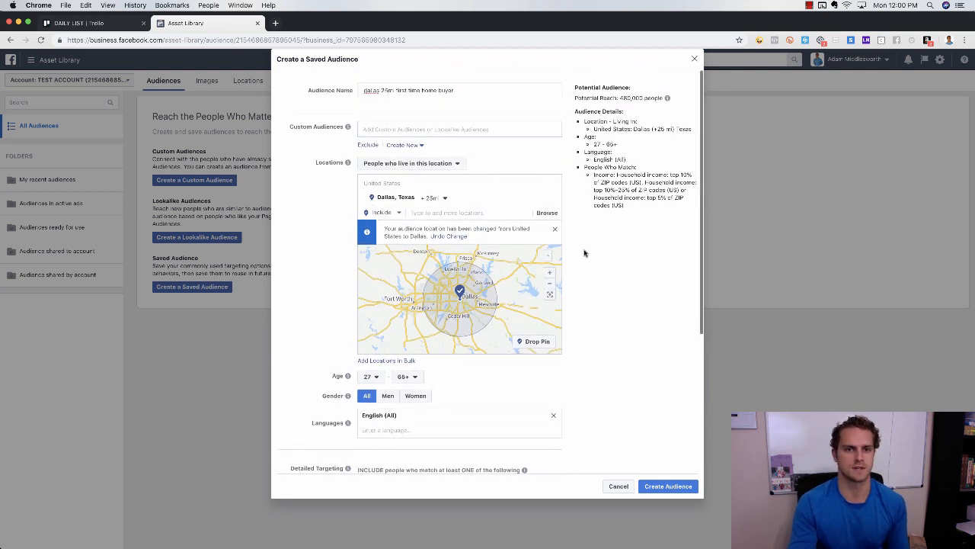
mouse_move(542, 162)
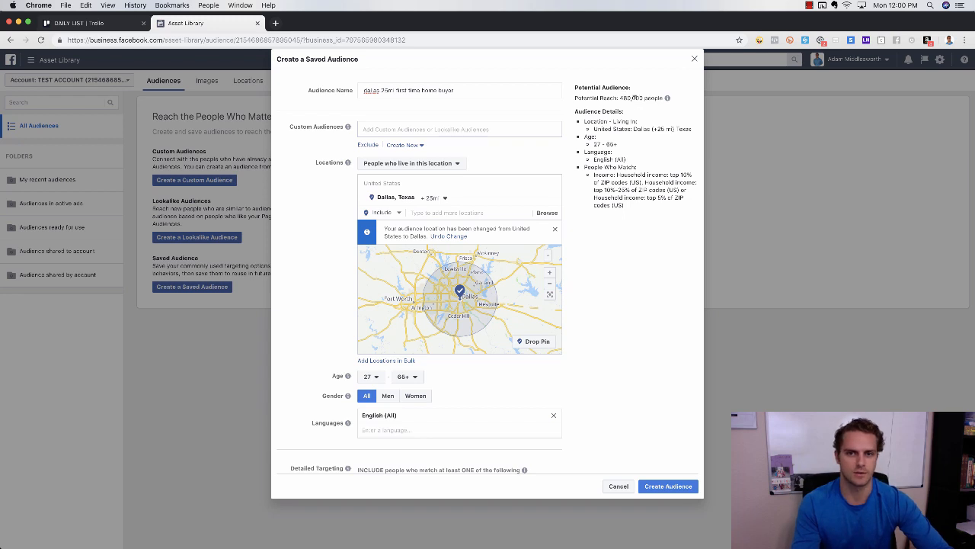
mouse_move(630, 113)
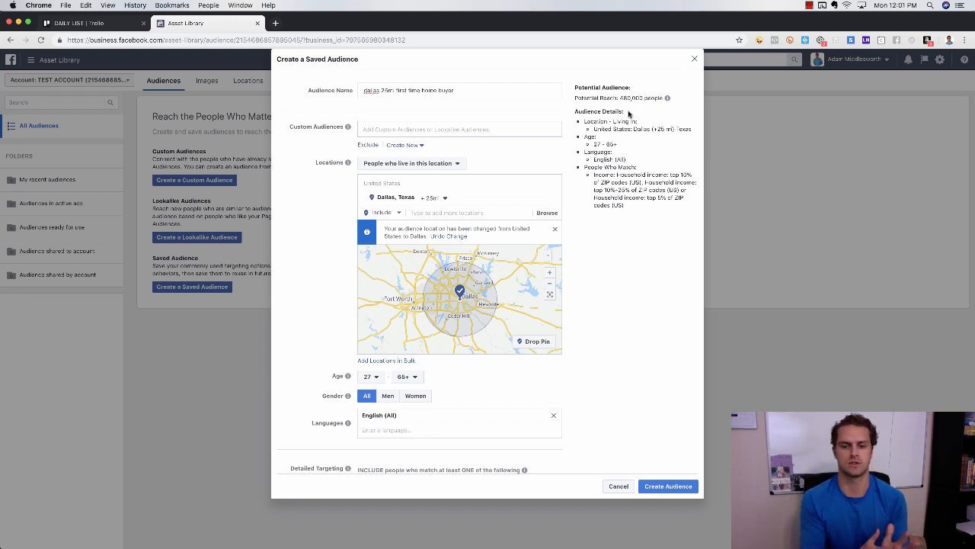
mouse_move(653, 421)
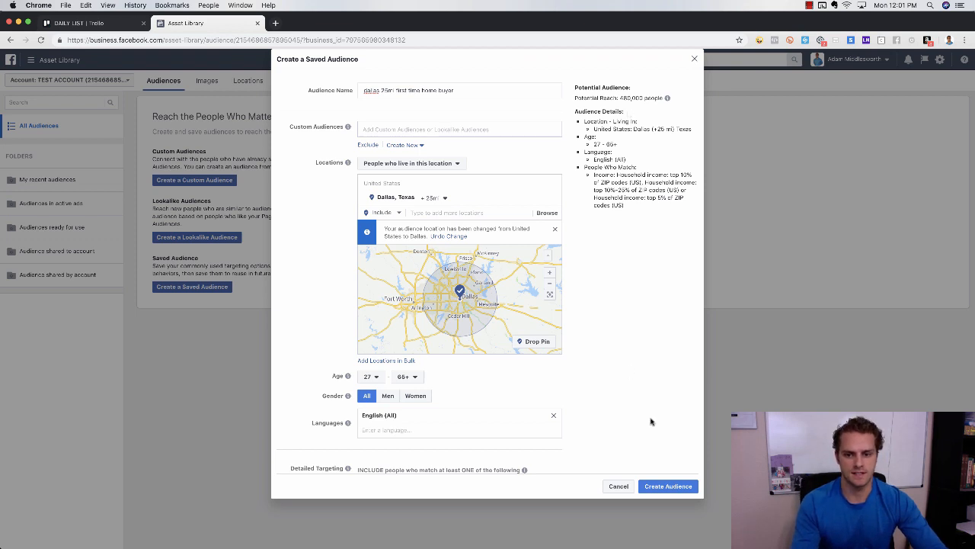
mouse_move(668, 486)
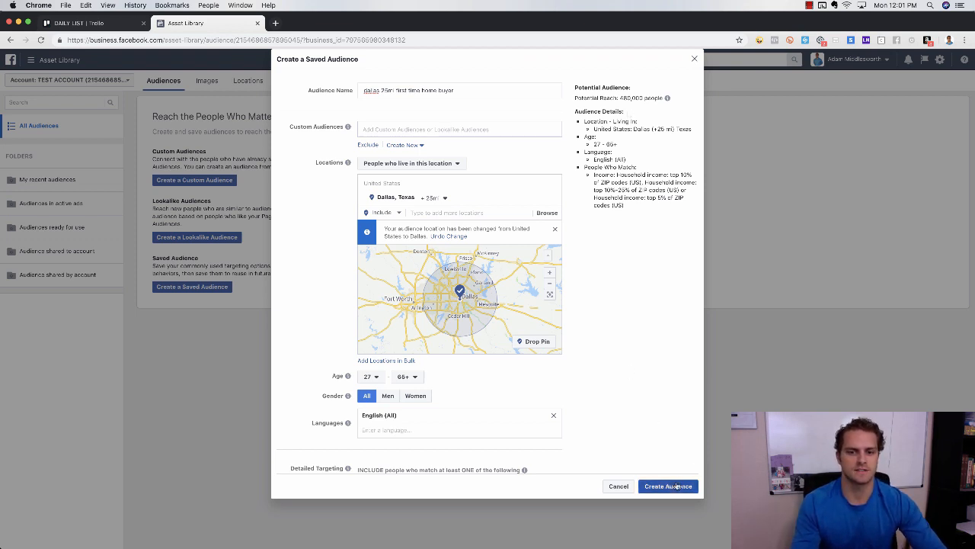
left_click(668, 486)
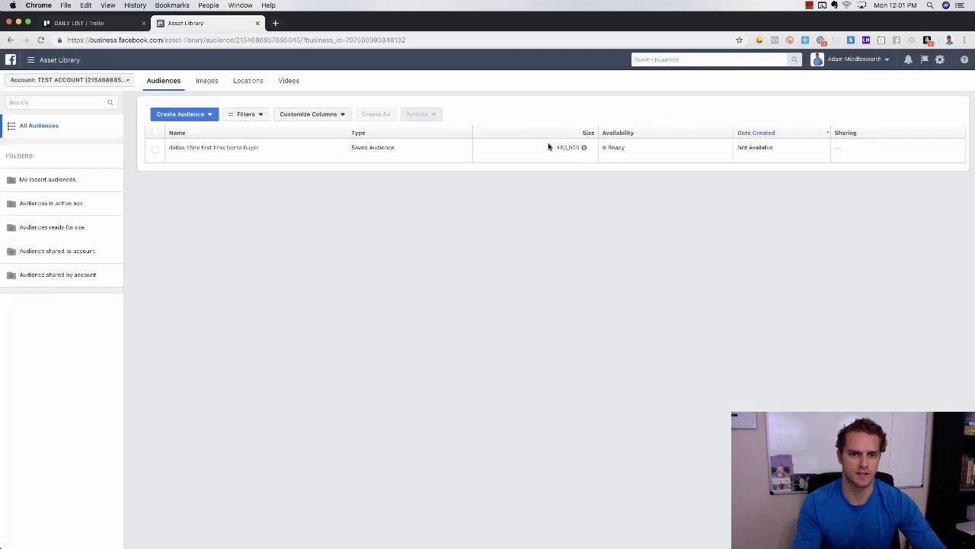
mouse_move(384, 184)
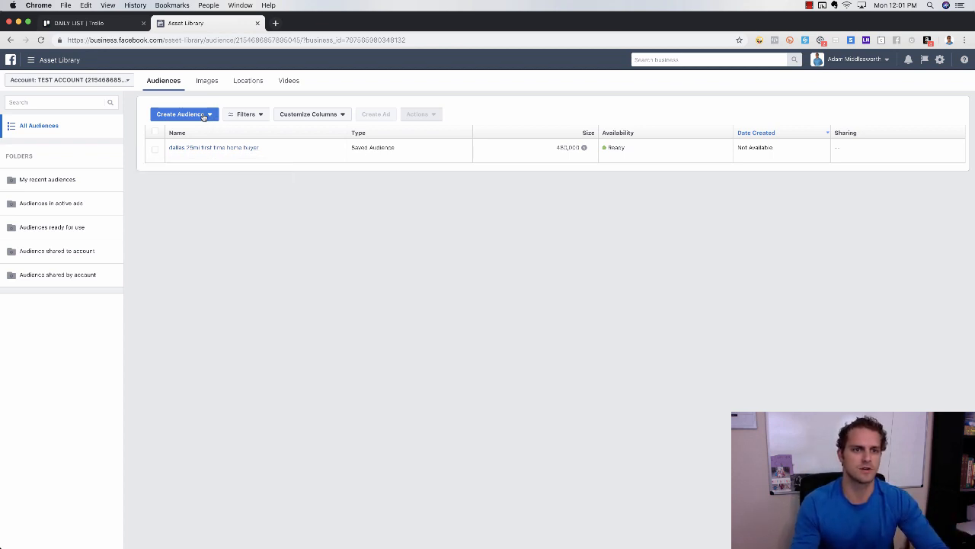
- Choose Custom Audience from the Create Audience options
left_click(180, 113)
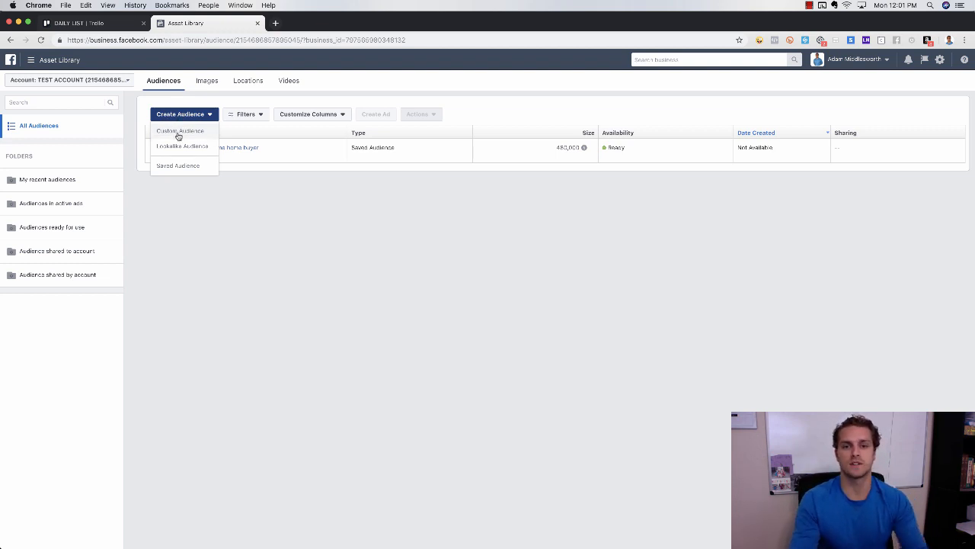
left_click(180, 131)
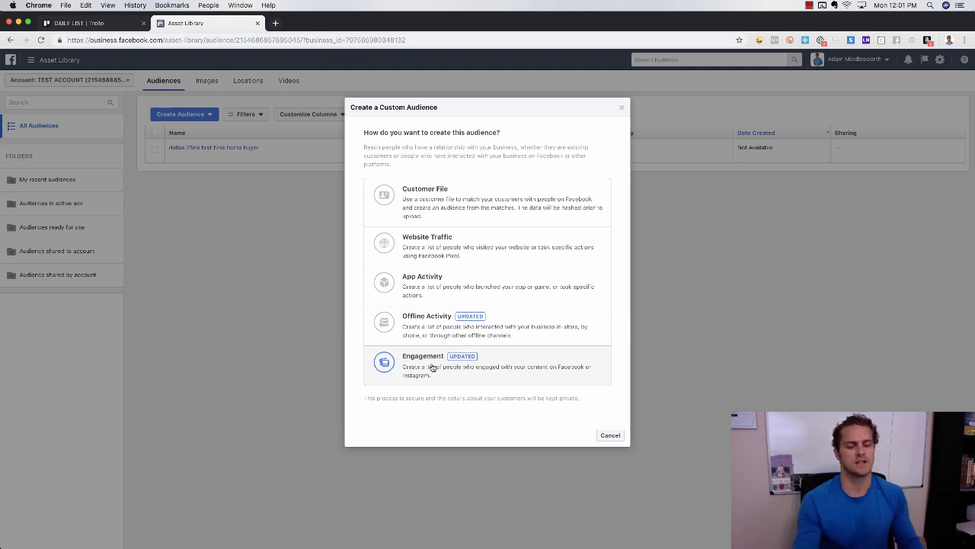
mouse_move(442, 344)
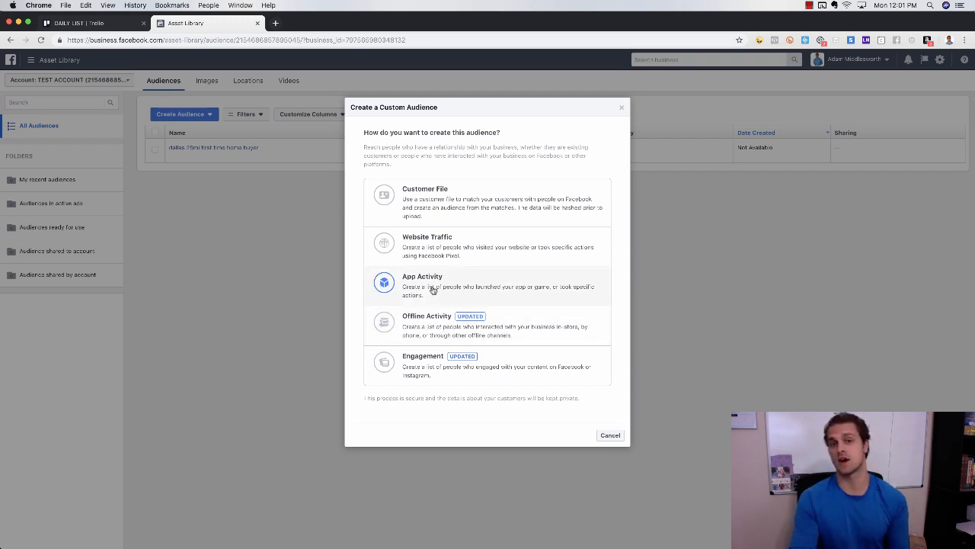
mouse_move(460, 269)
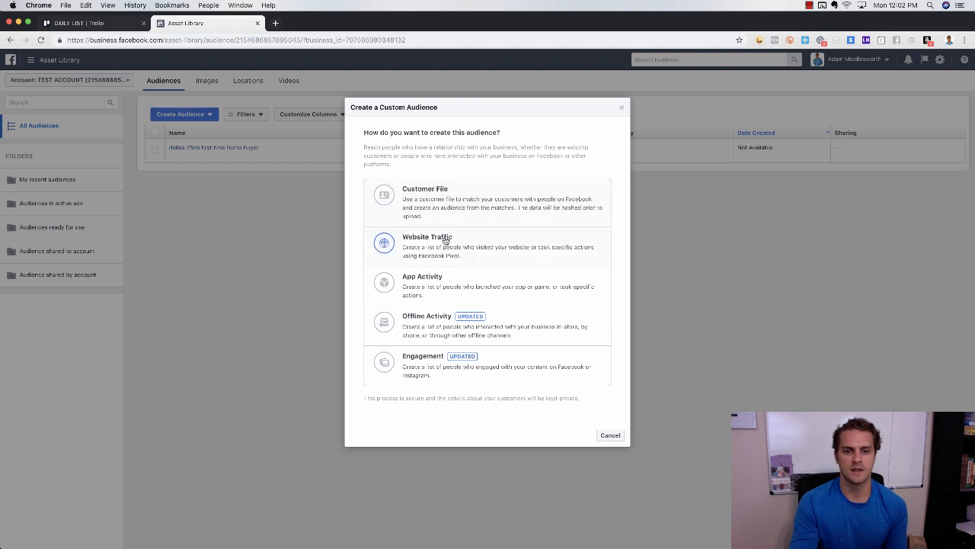
- Base the custom audience on website traffic, all website visitors, named 'test web...'
left_click(609, 436)
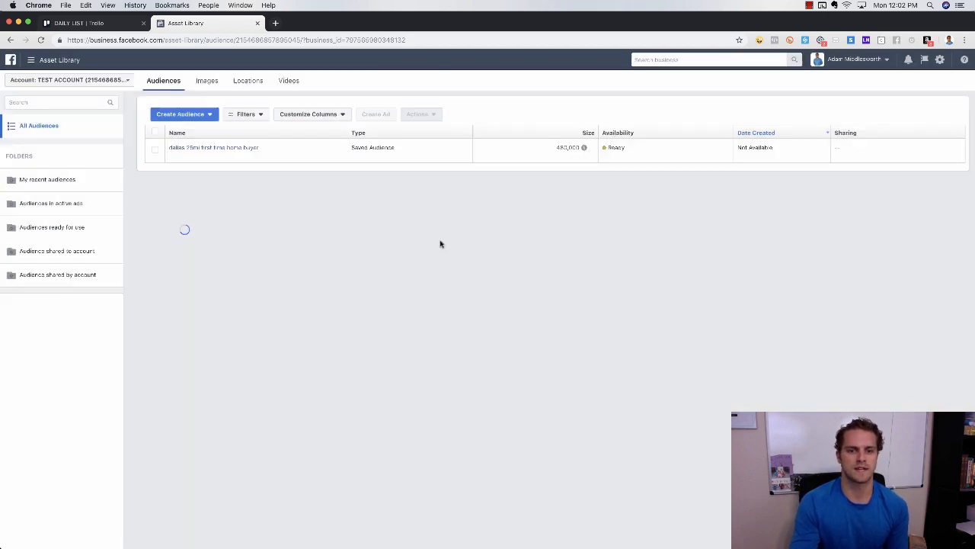
left_click(180, 112)
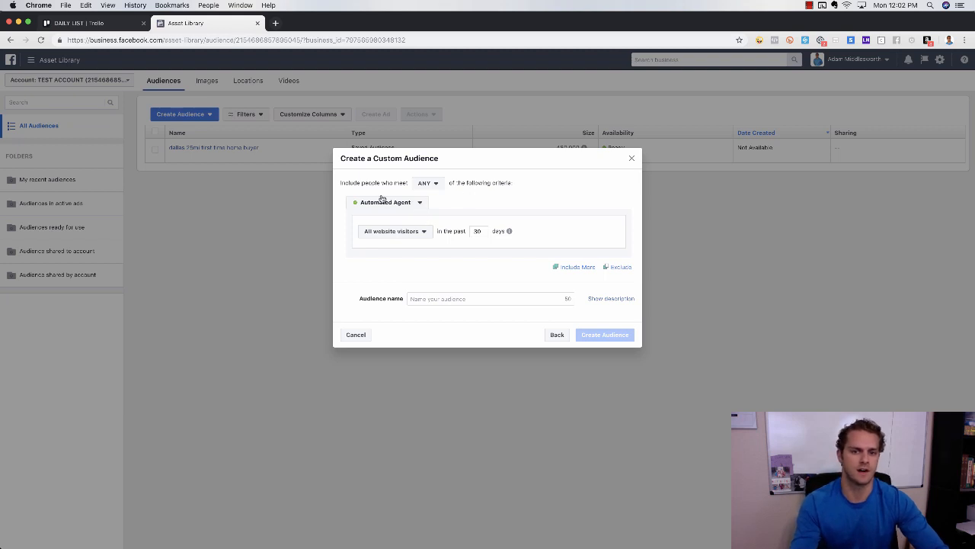
mouse_move(445, 201)
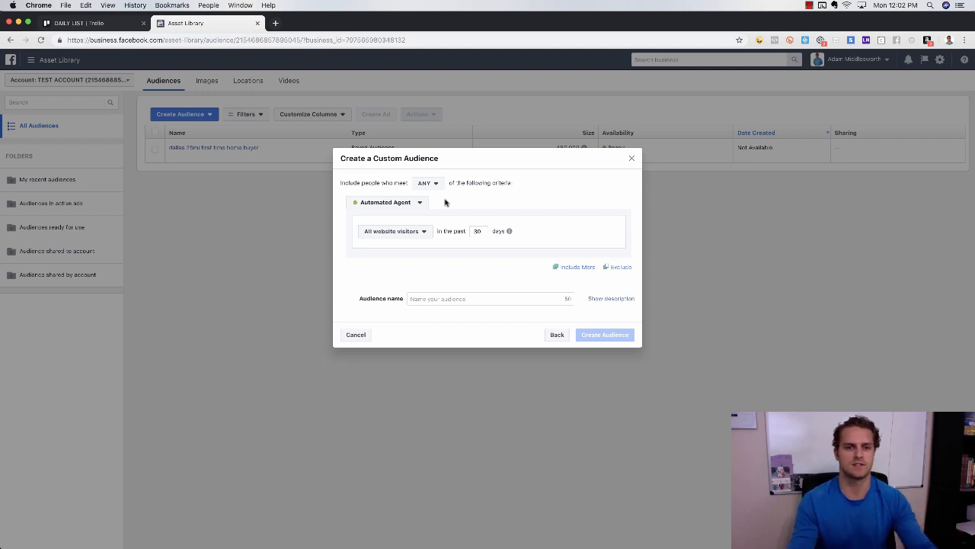
mouse_move(445, 205)
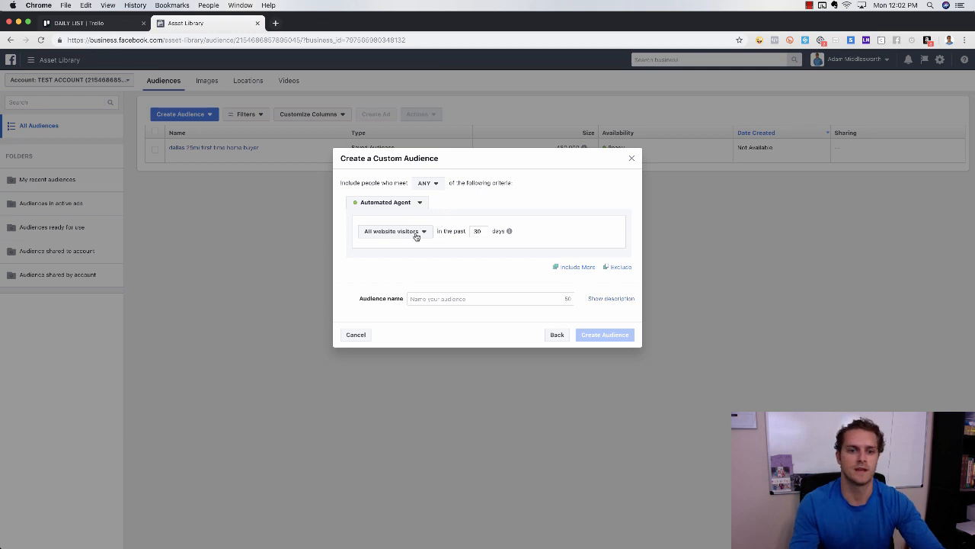
left_click(393, 232)
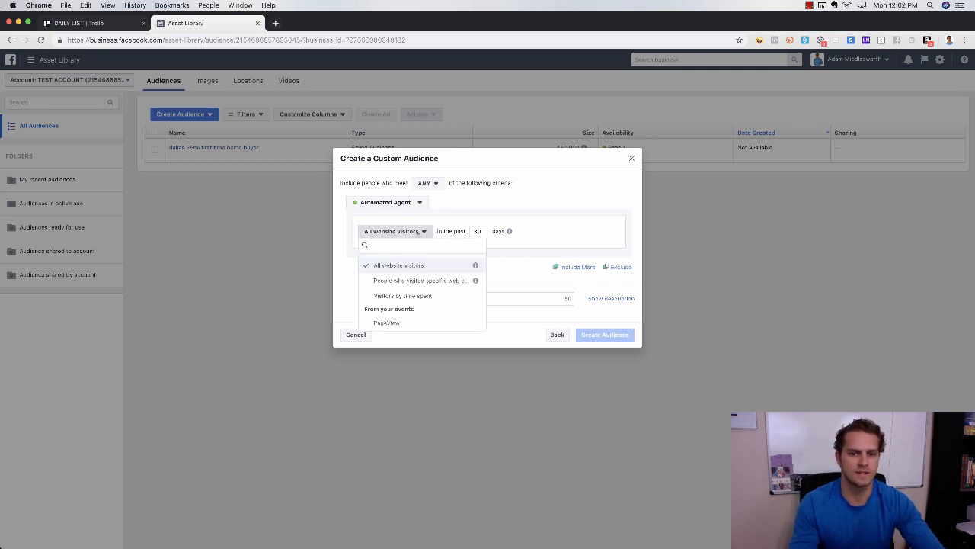
left_click(399, 265)
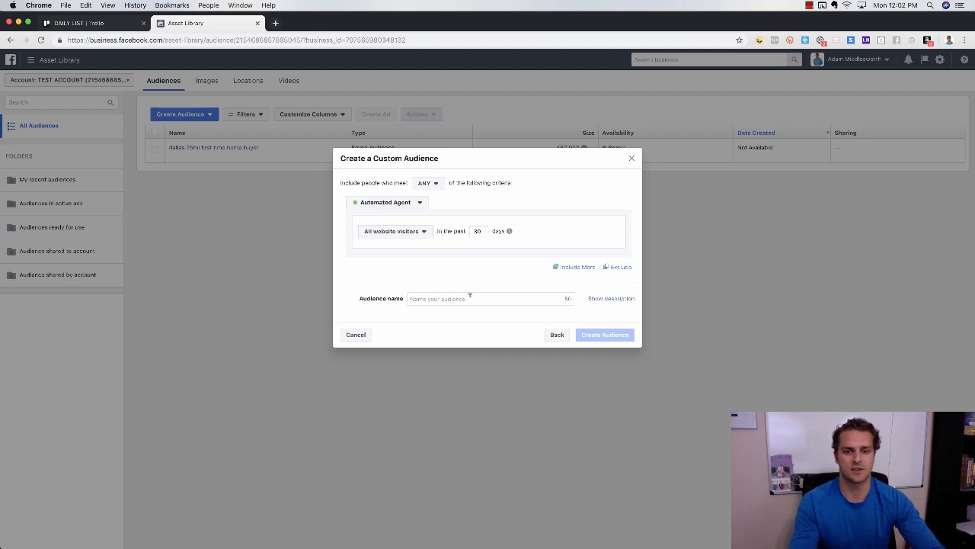
left_click(488, 297)
type("1L")
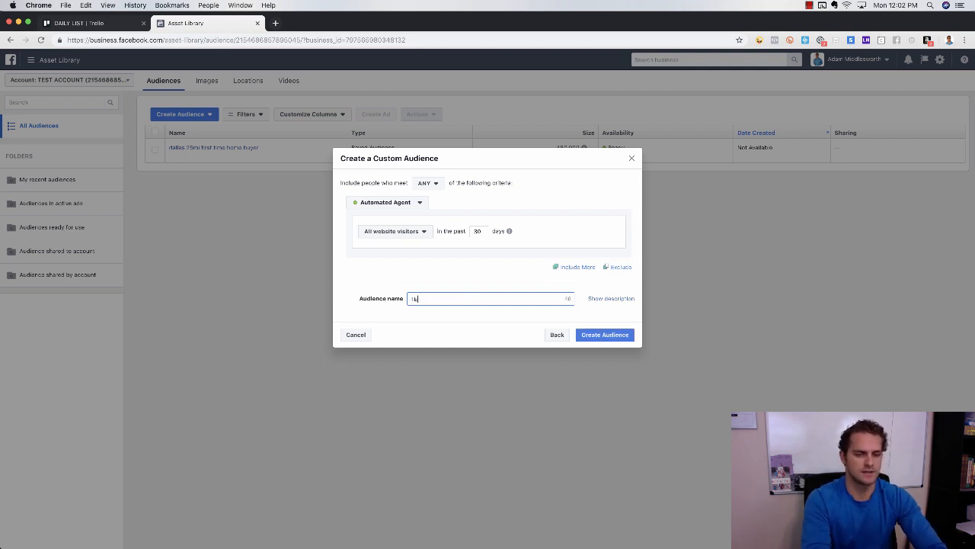
type("test website 30 days")
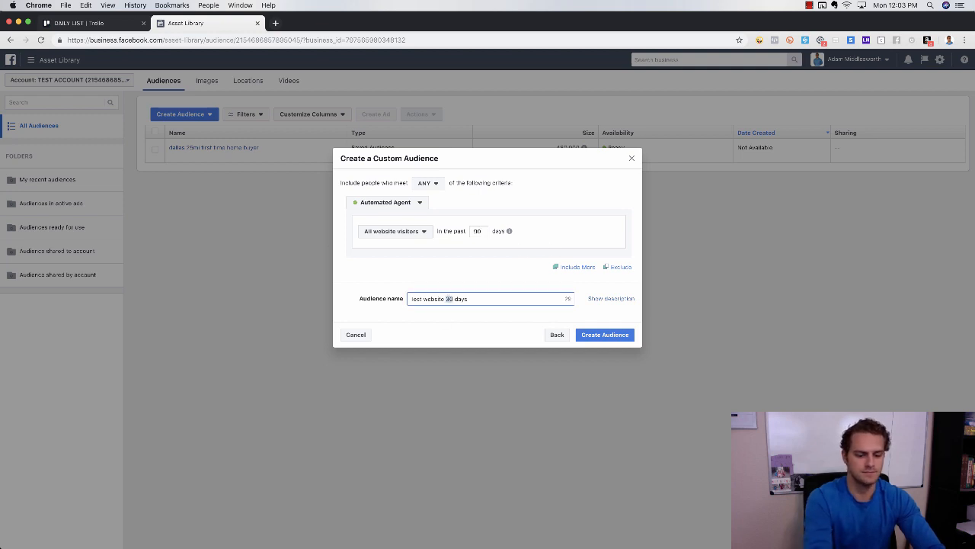
- Create the website-visitors audience, dismiss the confirmation and reopen the creation menu
left_click(603, 335)
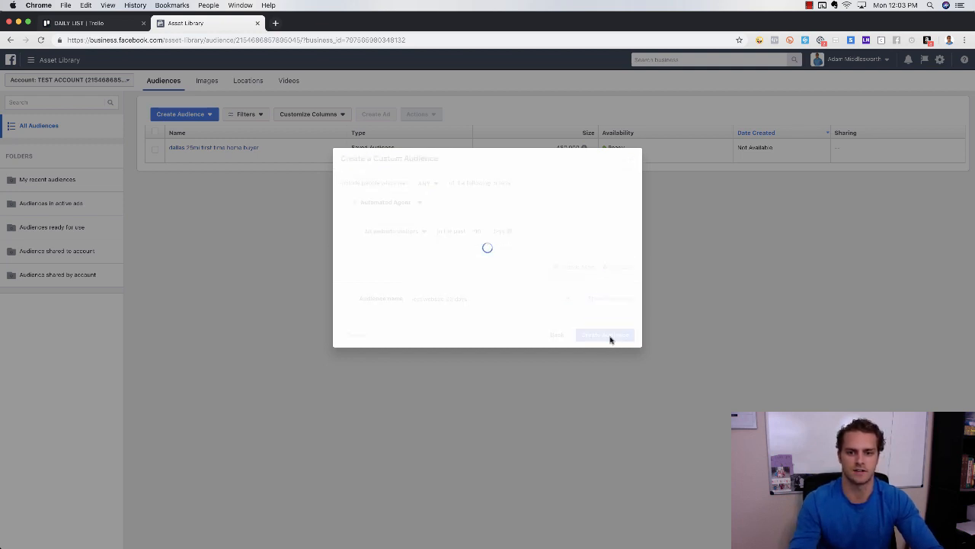
left_click(604, 336)
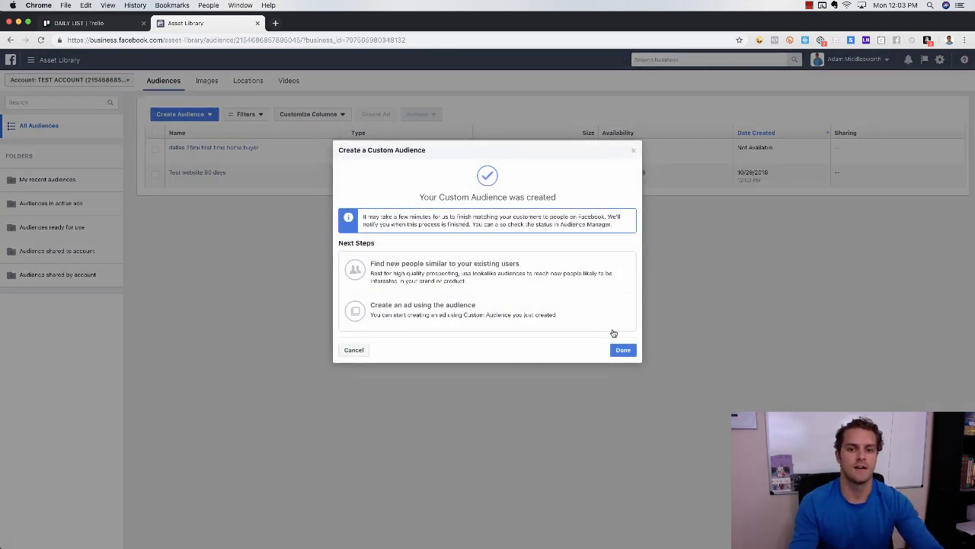
mouse_move(506, 271)
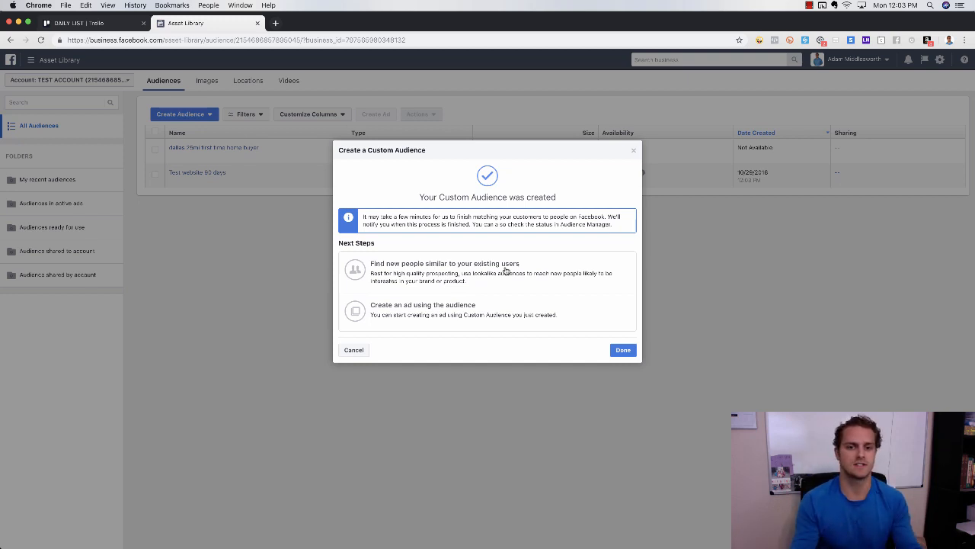
mouse_move(402, 271)
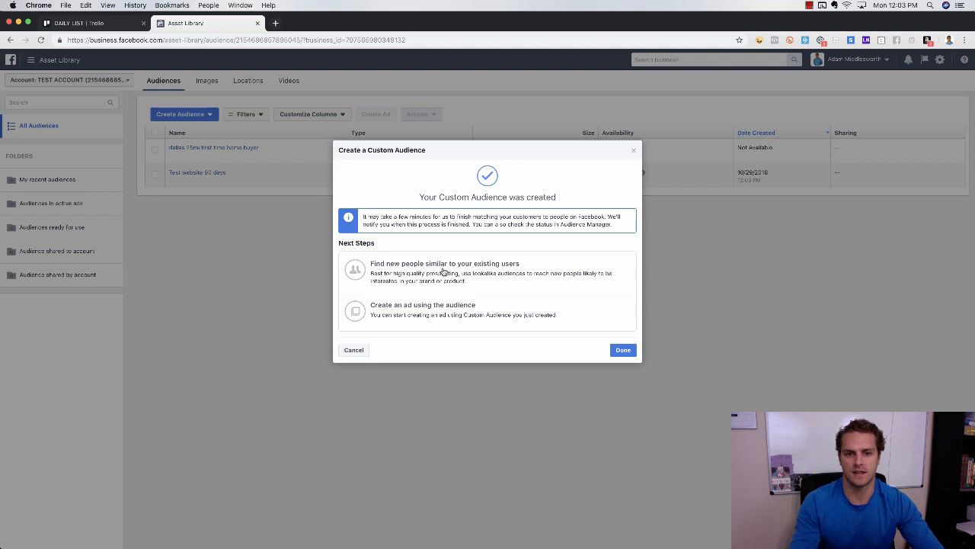
left_click(621, 349)
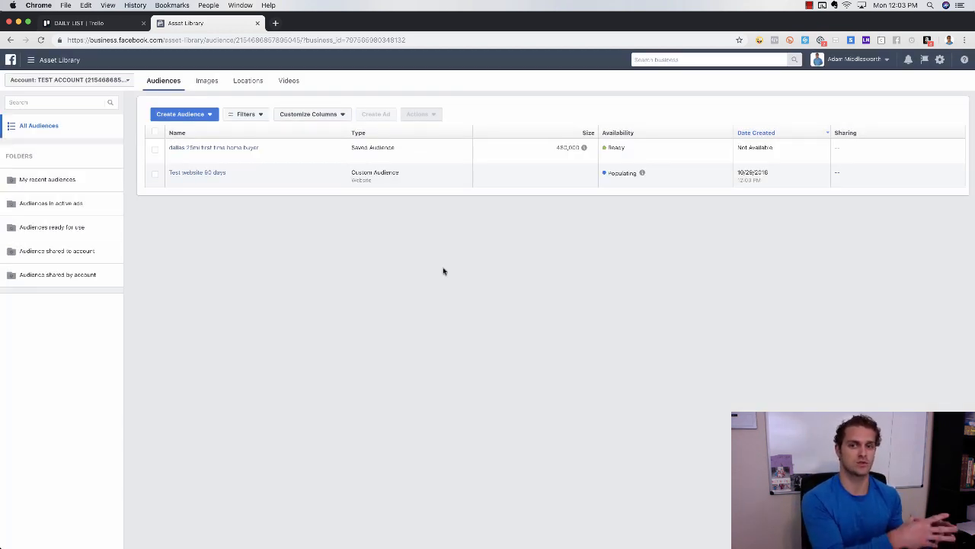
mouse_move(362, 245)
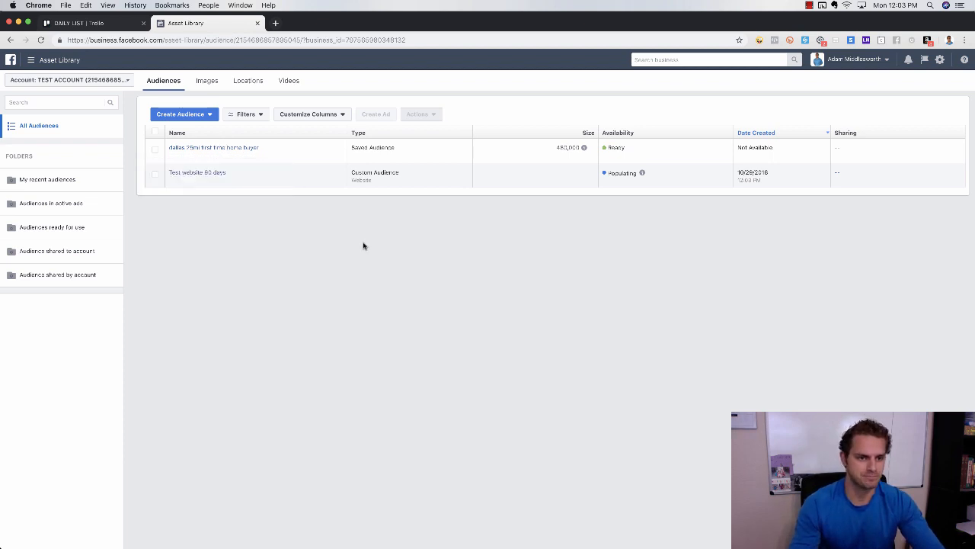
left_click(183, 113)
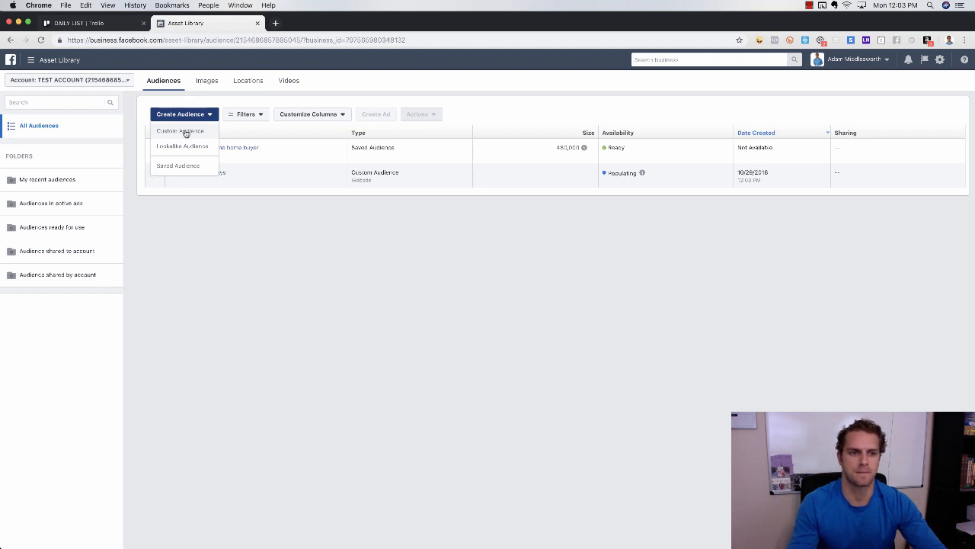
left_click(179, 131)
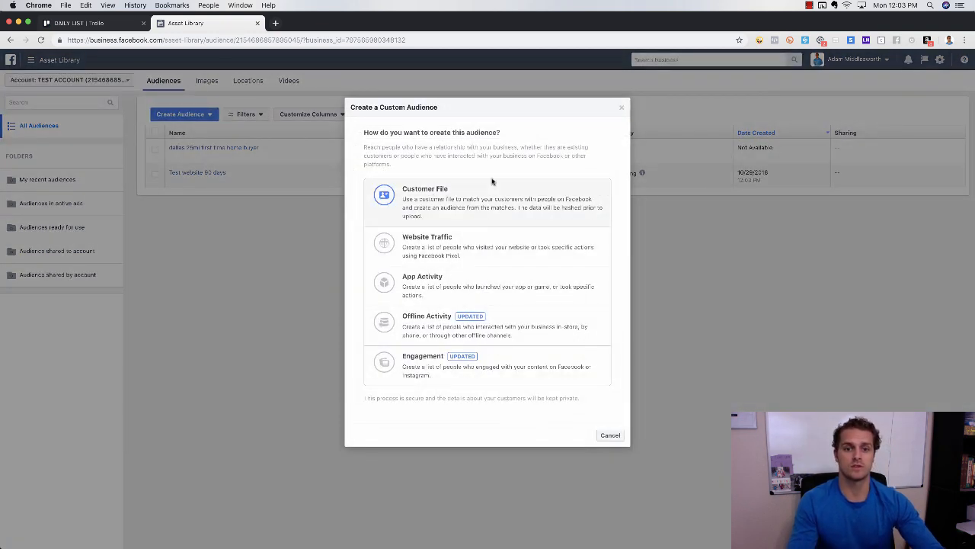
mouse_move(459, 197)
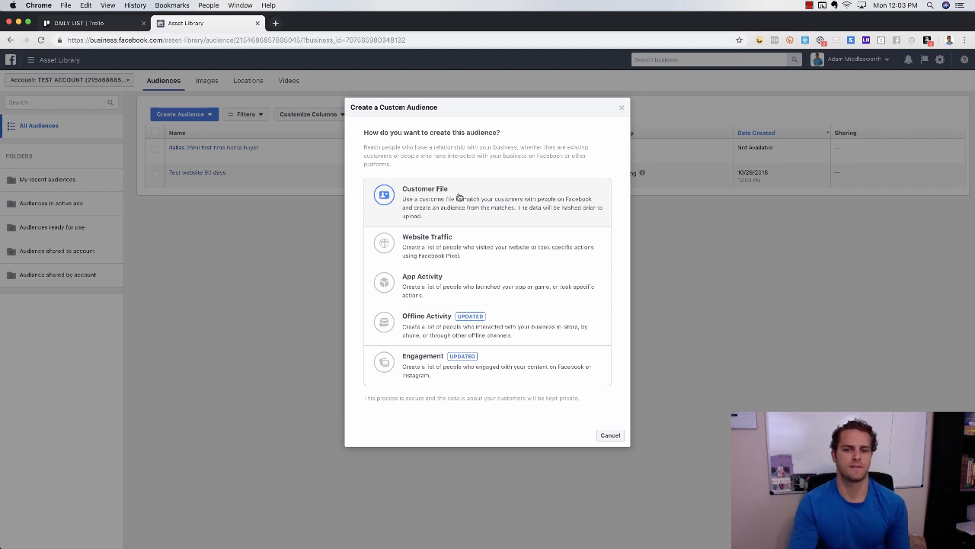
mouse_move(467, 197)
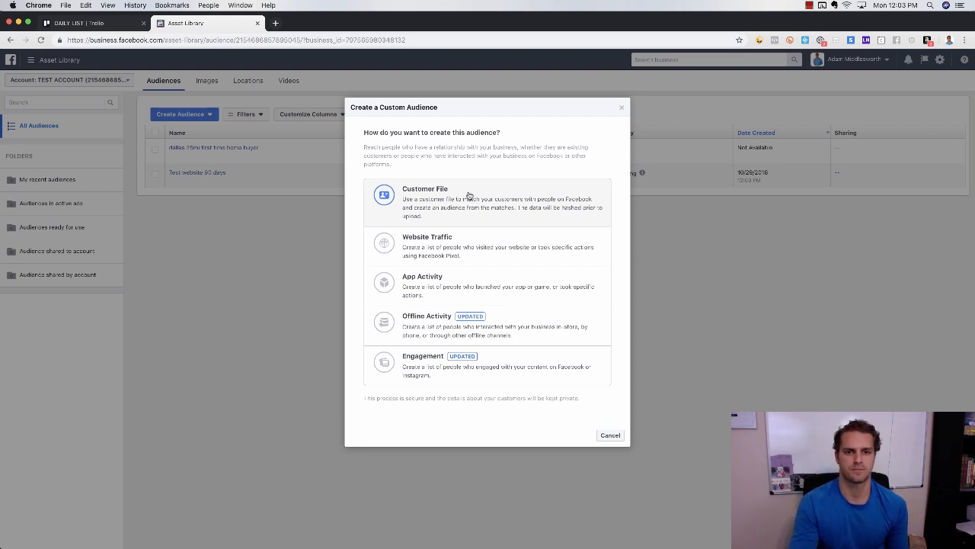
left_click(425, 201)
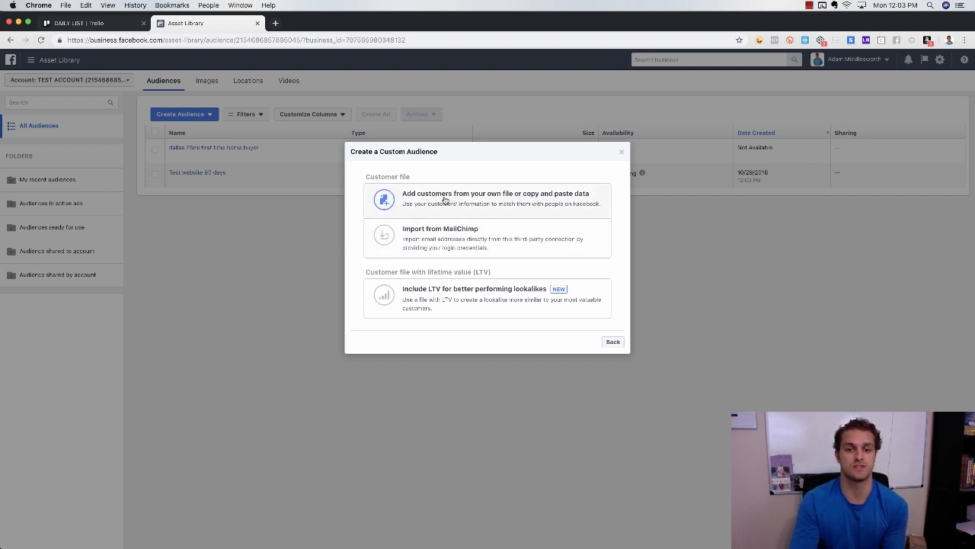
left_click(495, 198)
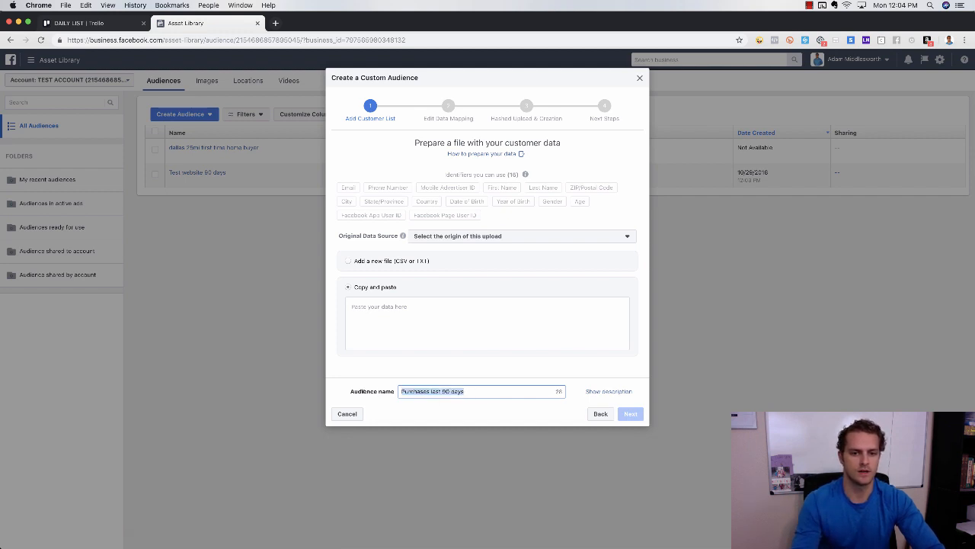
type("Email list from")
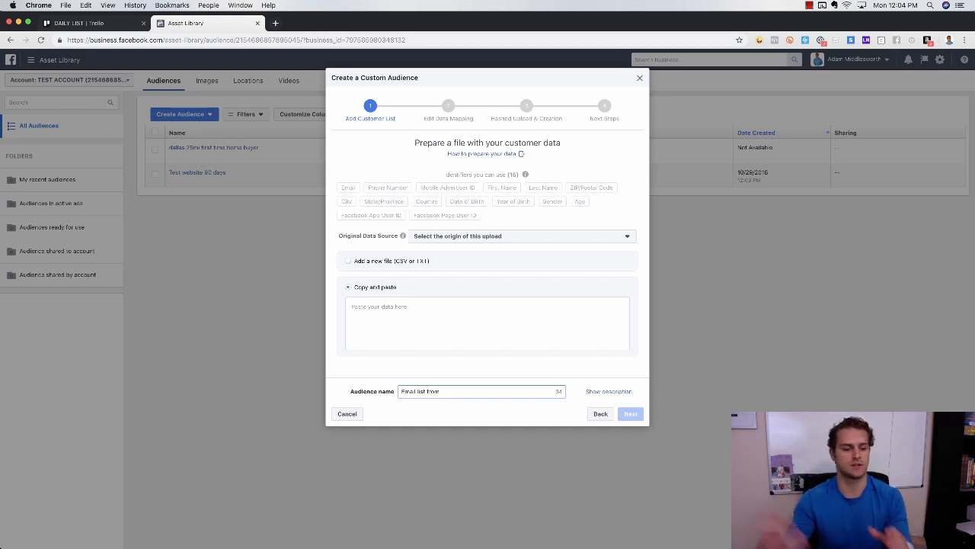
type("TEST")
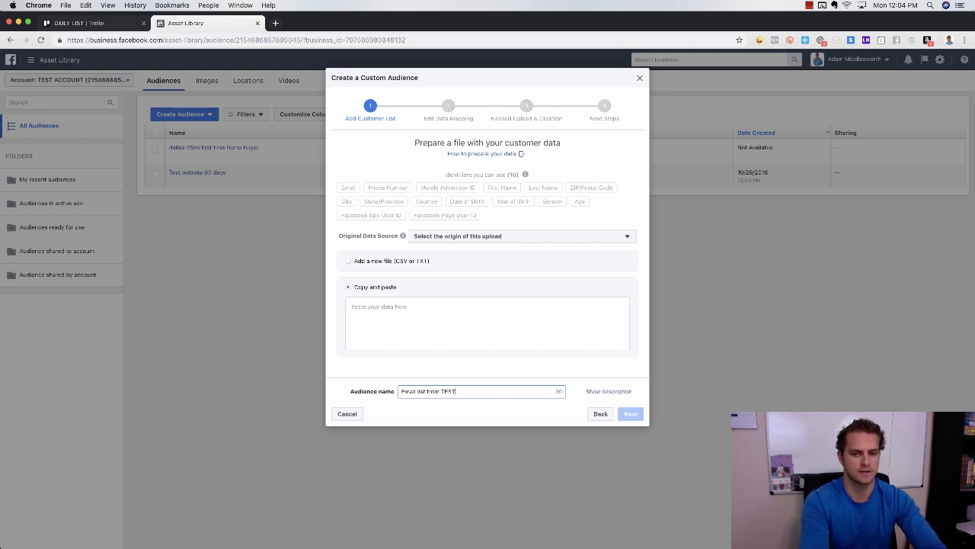
type("downloa")
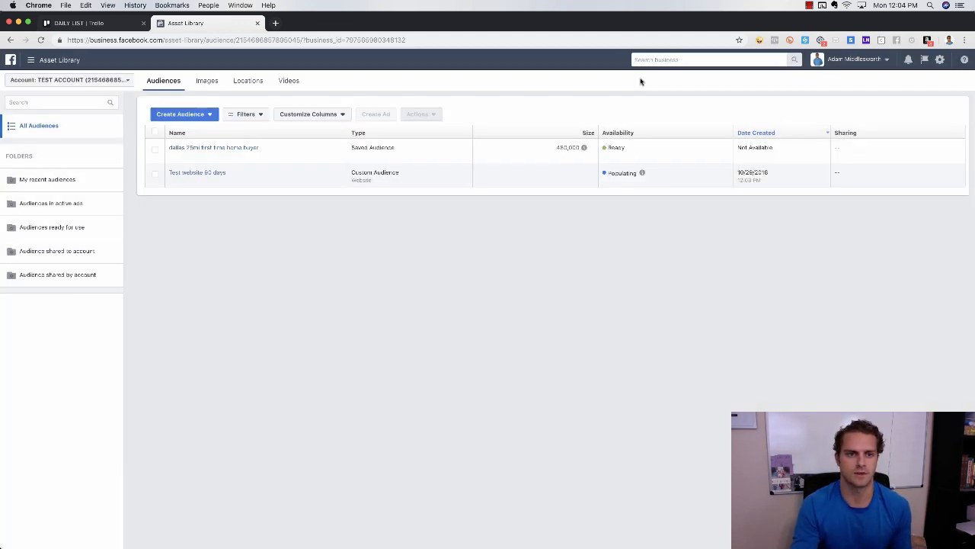
mouse_move(576, 320)
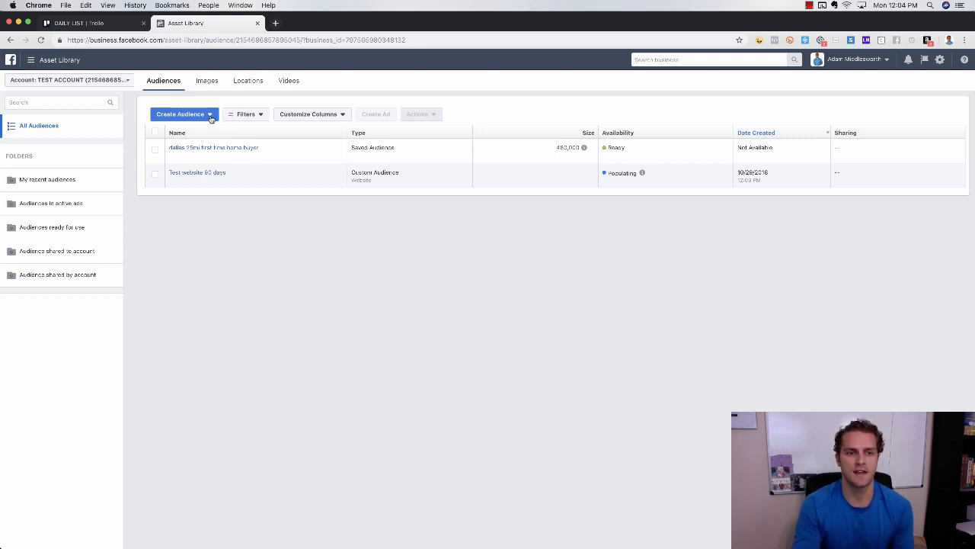
- Start a lookalike audience with United States as its location
left_click(183, 113)
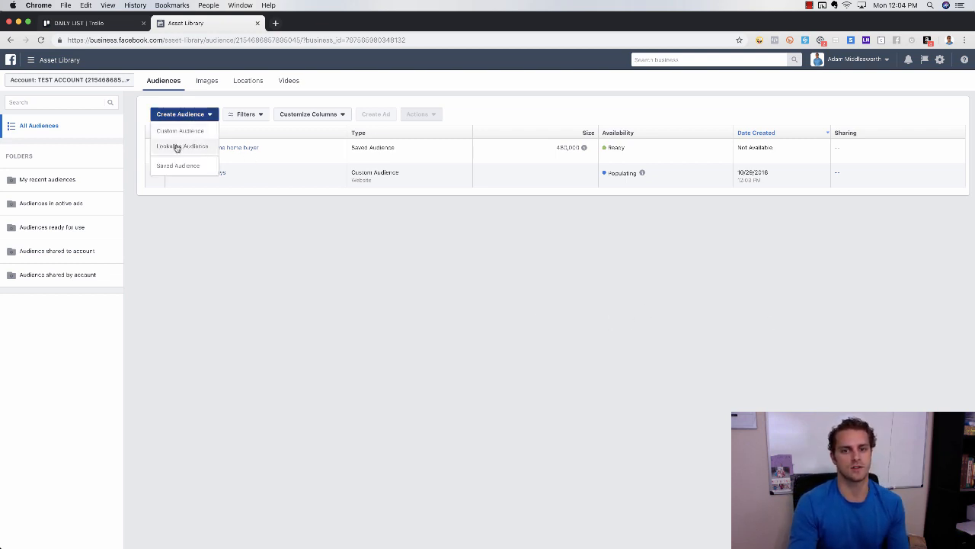
left_click(183, 147)
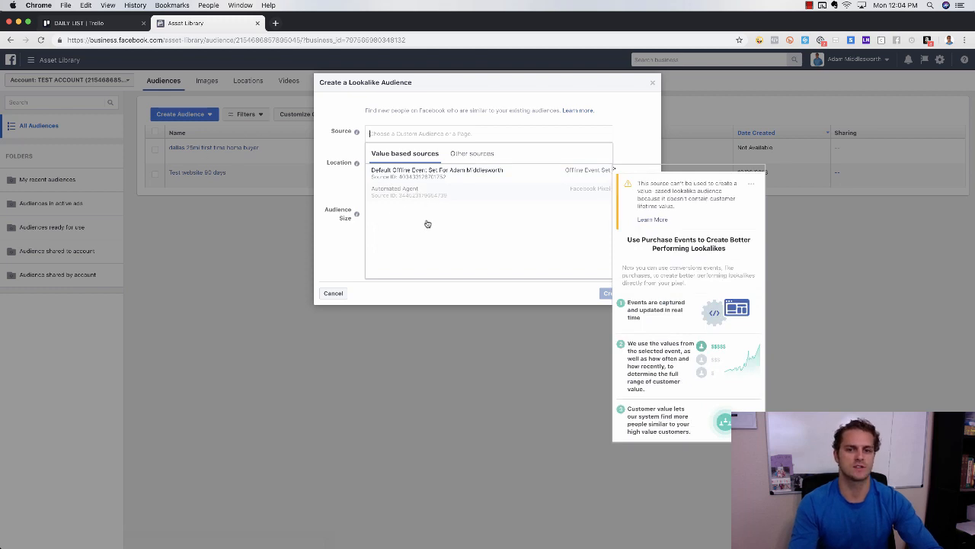
mouse_move(340, 181)
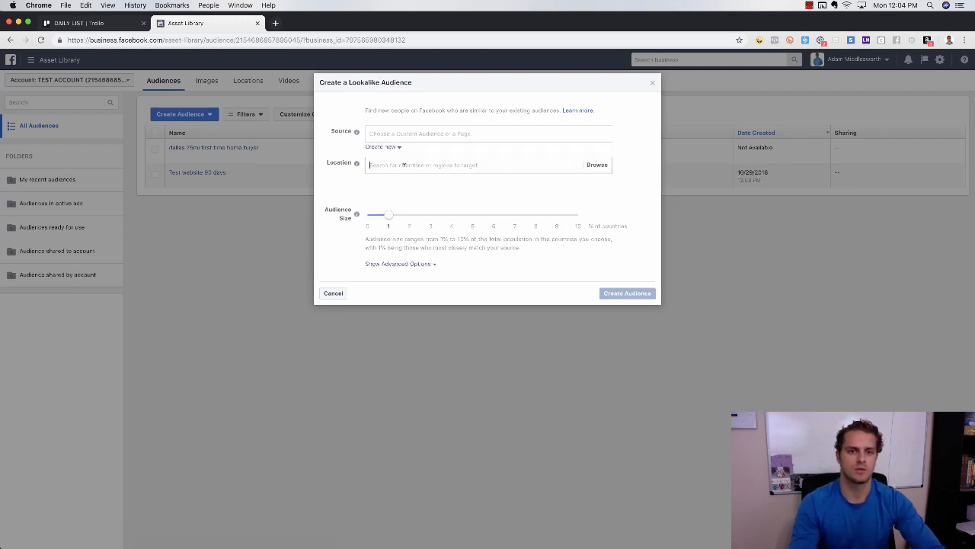
type("united")
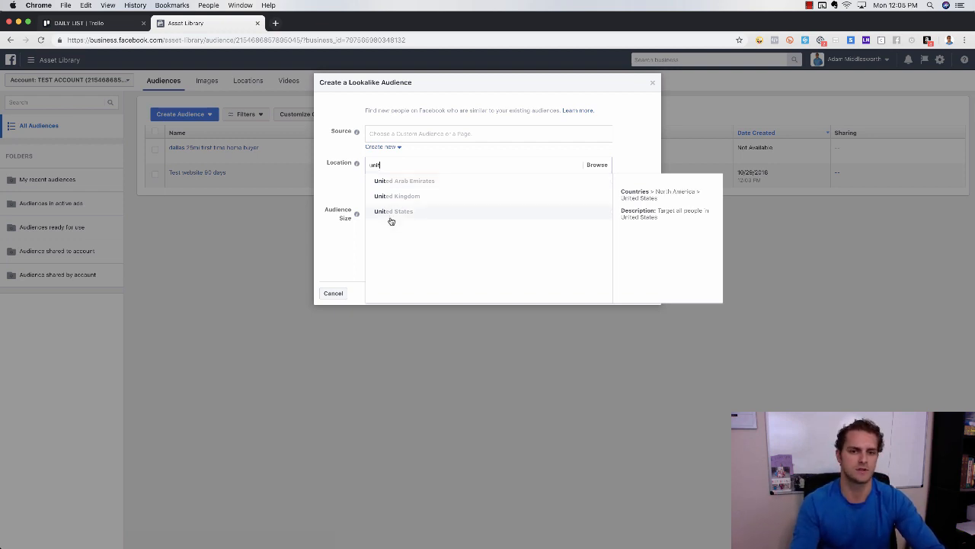
left_click(393, 210)
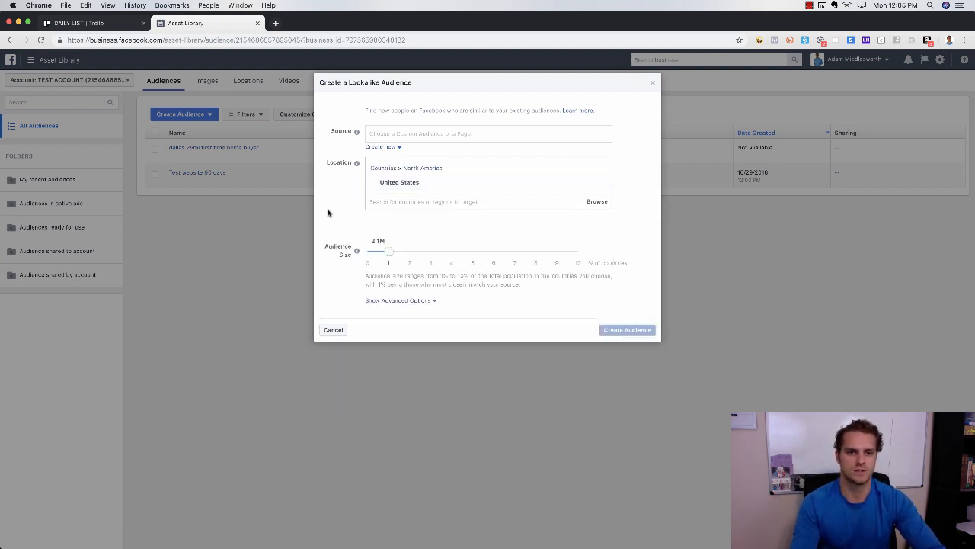